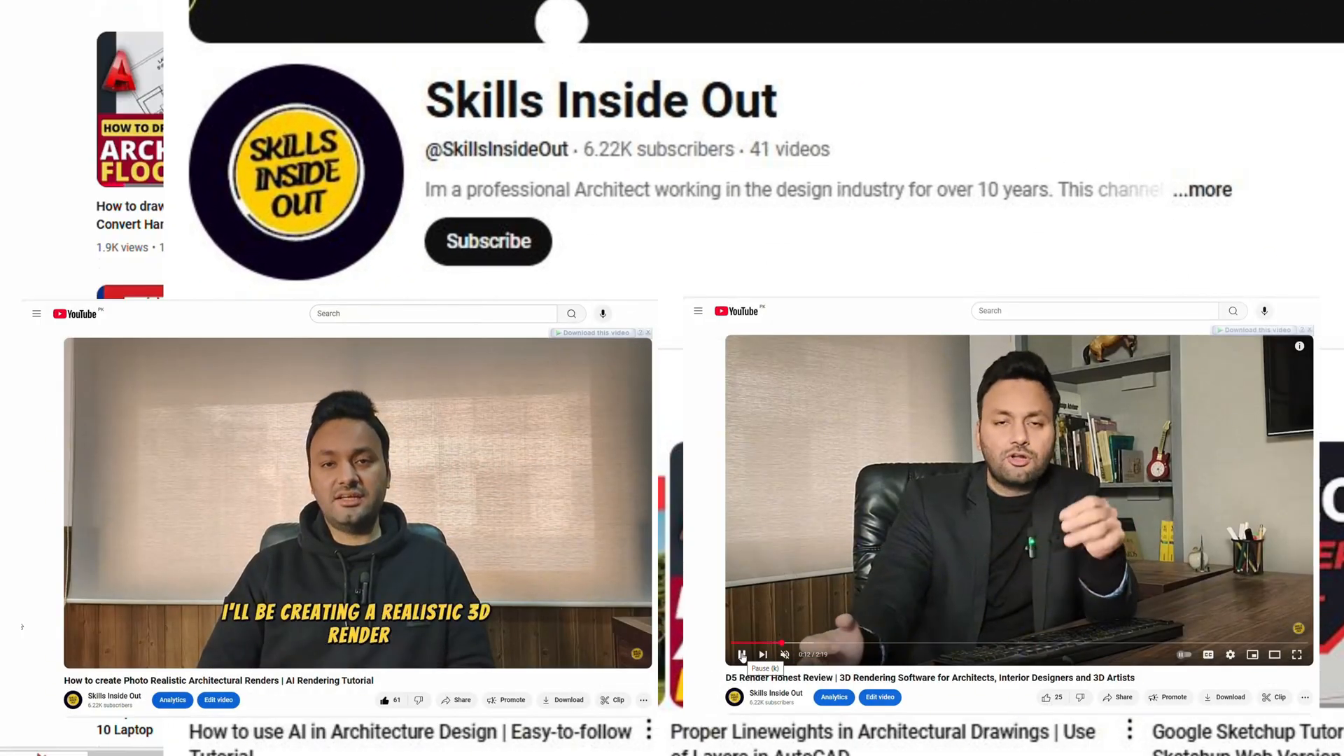
- Open promeai.pro in a new tab from the YouTube video description link
{"action": "scroll", "scroll_direction": "down", "scroll_amount": 3}
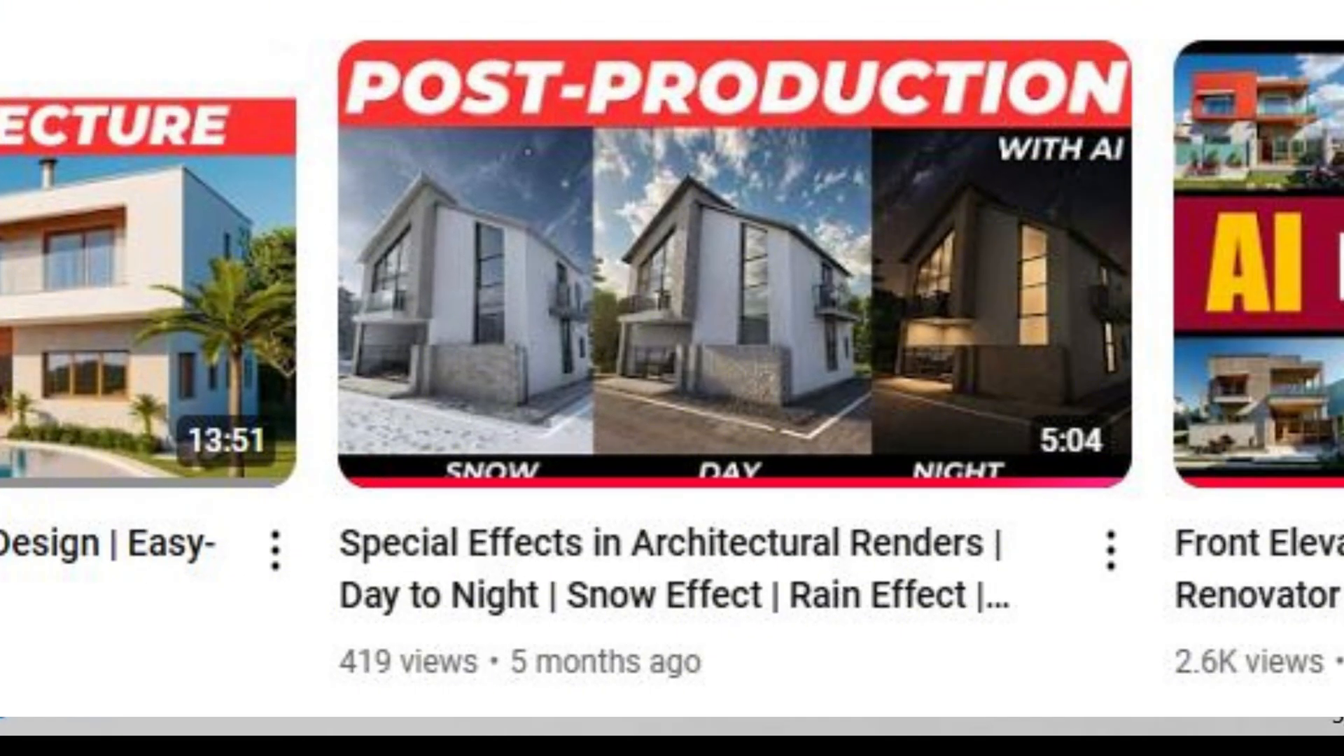
{"action": "scroll", "scroll_direction": "right", "scroll_amount": 3}
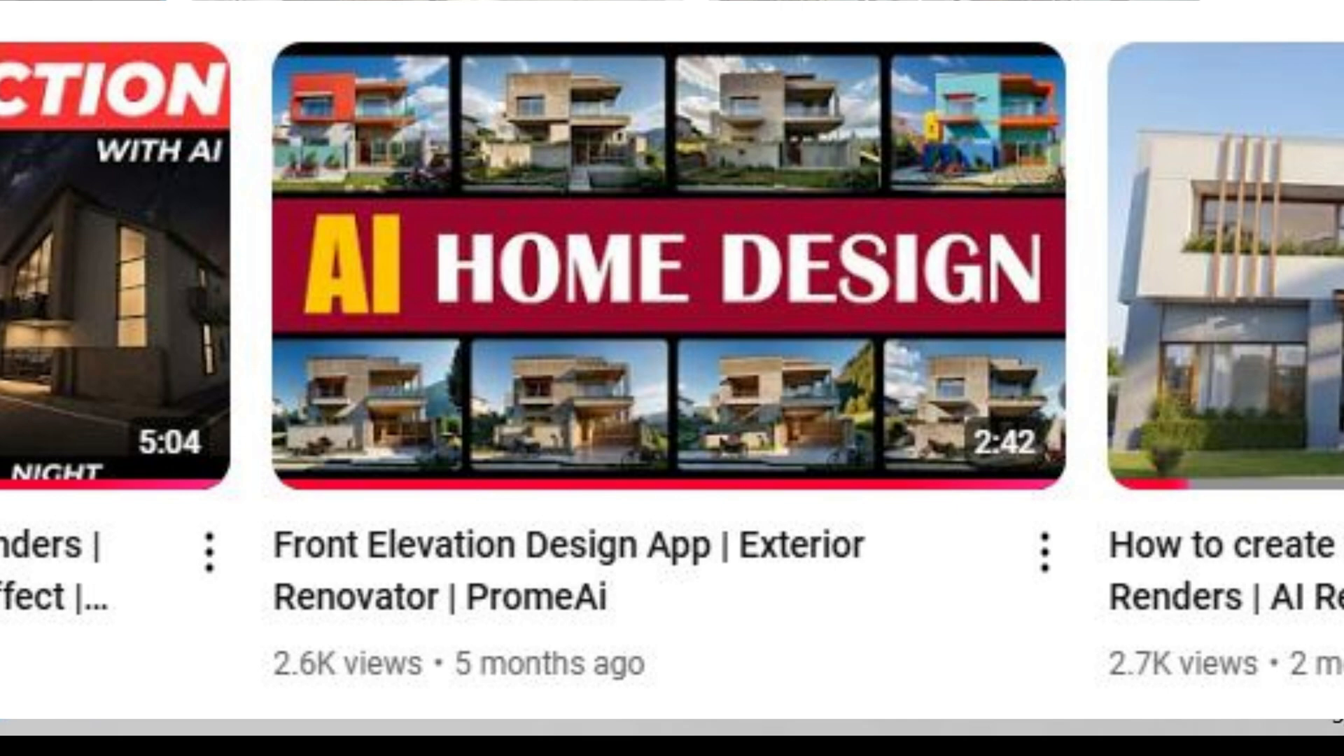
{"action": "scroll", "scroll_direction": "right", "scroll_amount": 3}
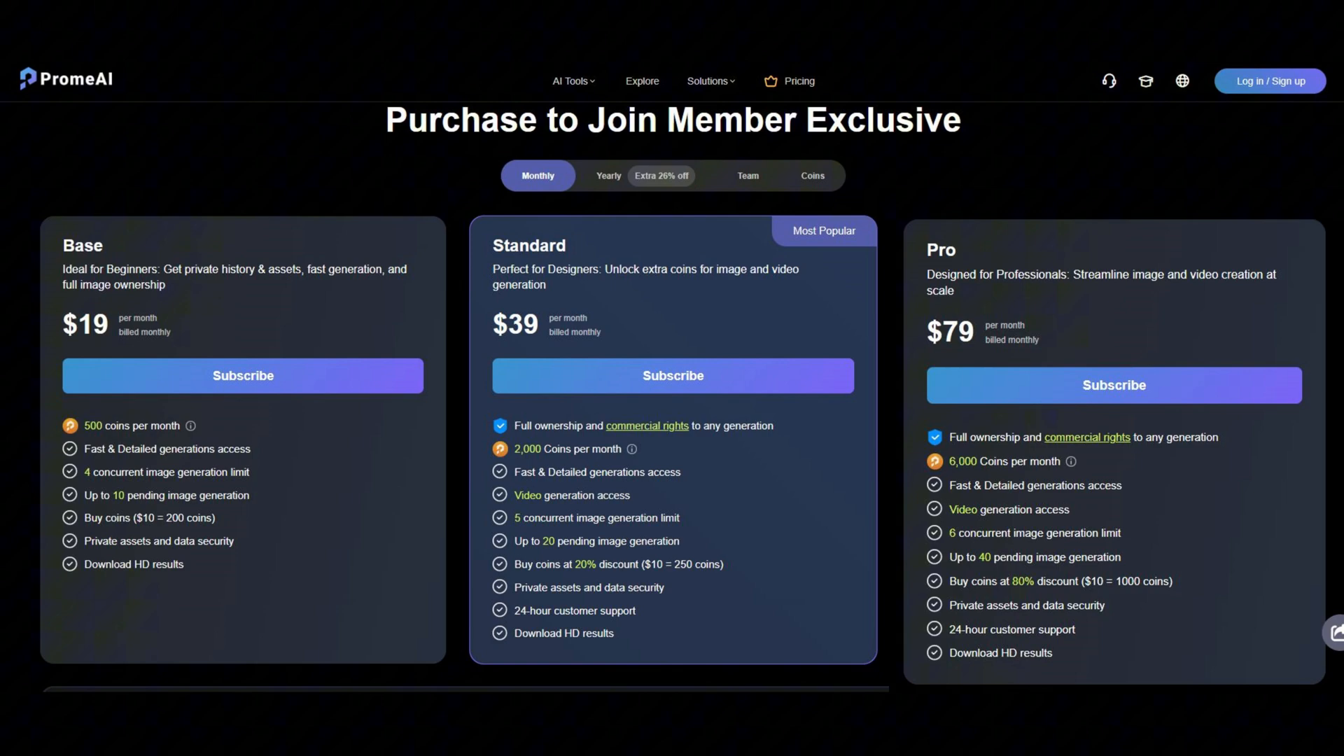
{"action": "left_click", "coordinate": [1113, 385]}
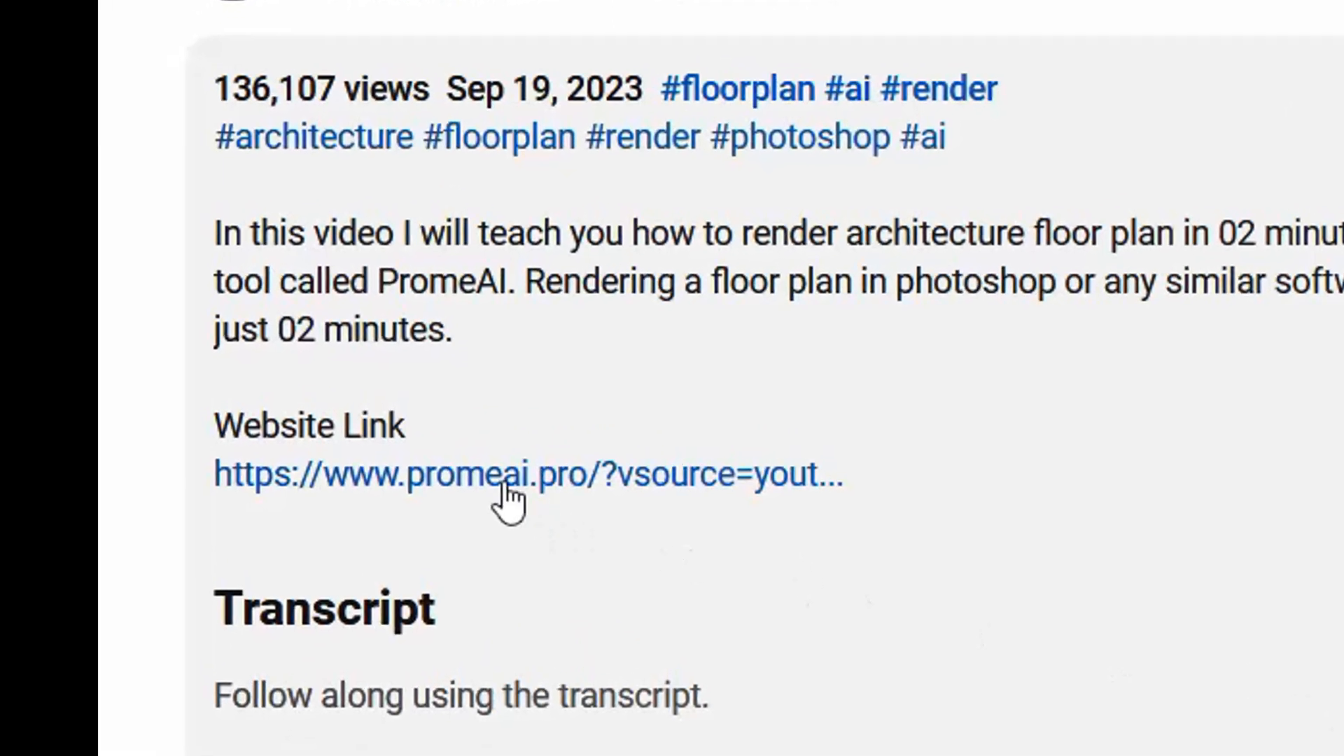
{"action": "left_click", "coordinate": [527, 474]}
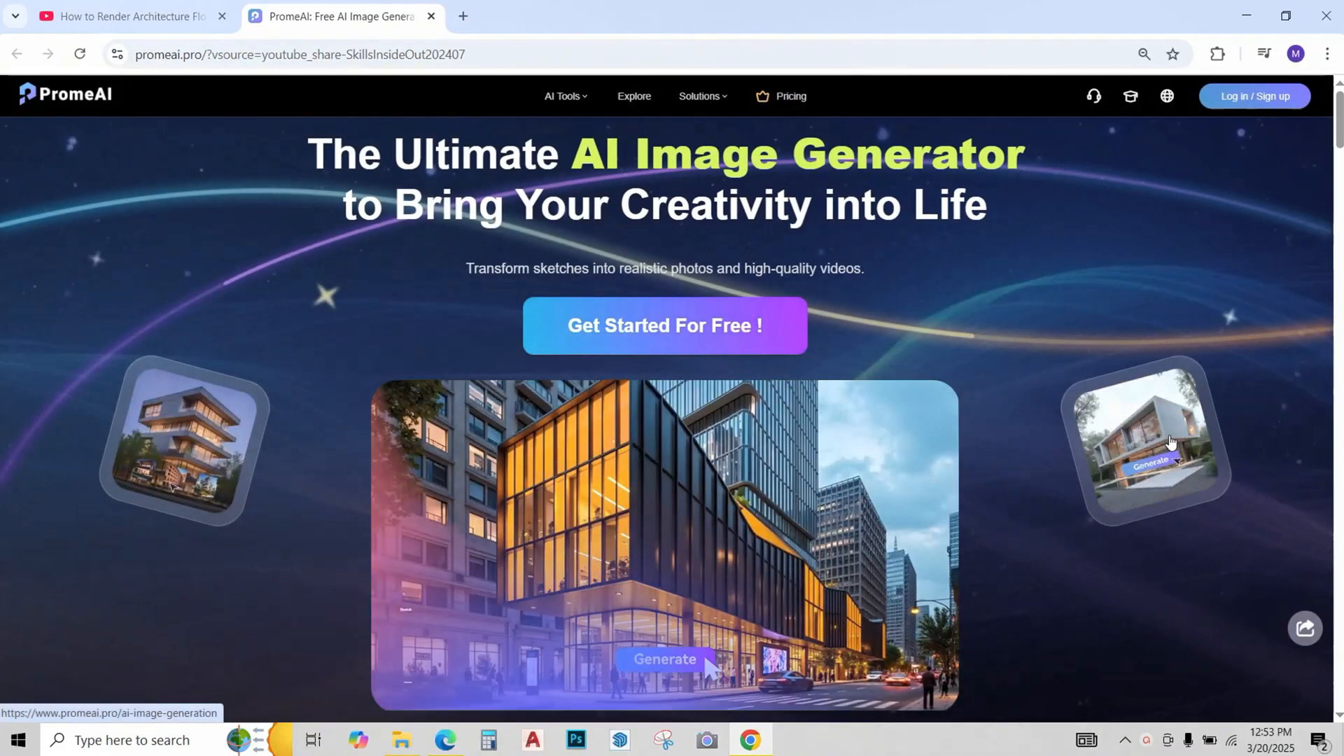
- Enter the dashboard via Get Started and browse Challenges to find Steampunk Sky Pirates
{"action": "left_click", "coordinate": [664, 326]}
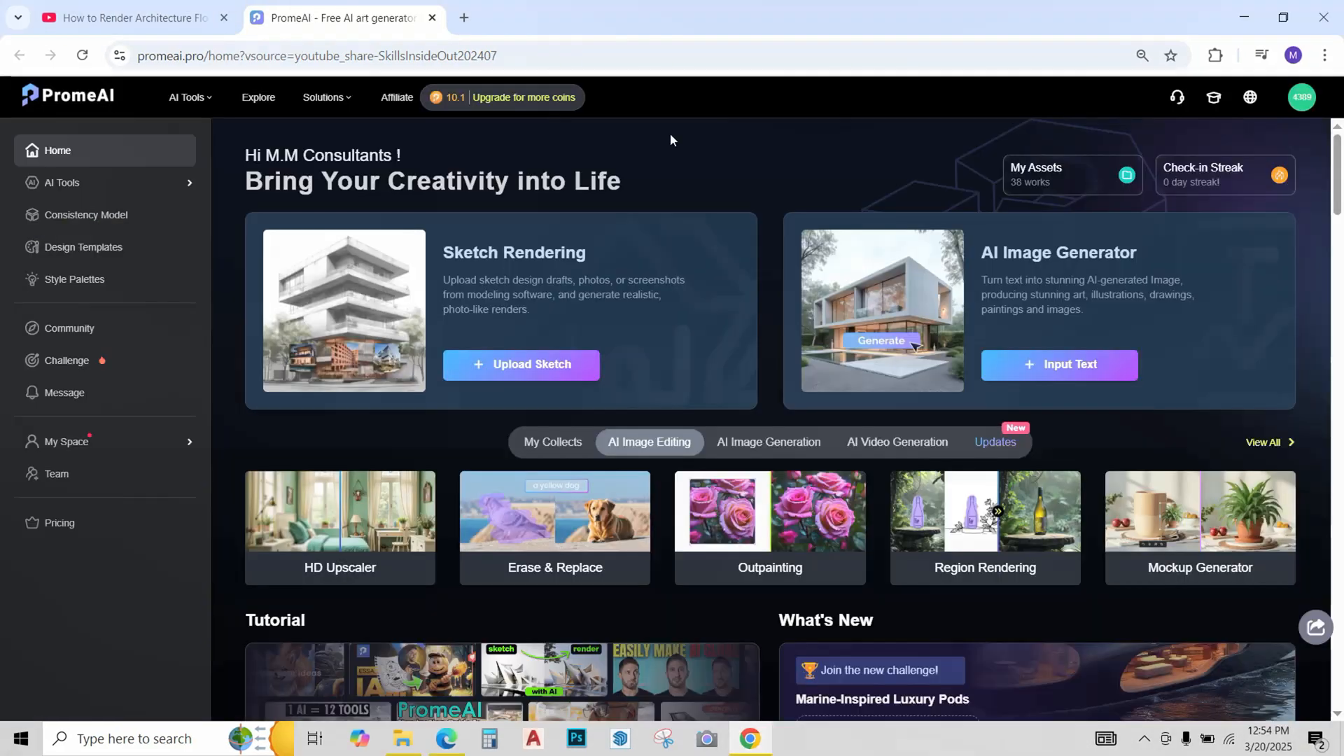
{"action": "left_click", "coordinate": [67, 360]}
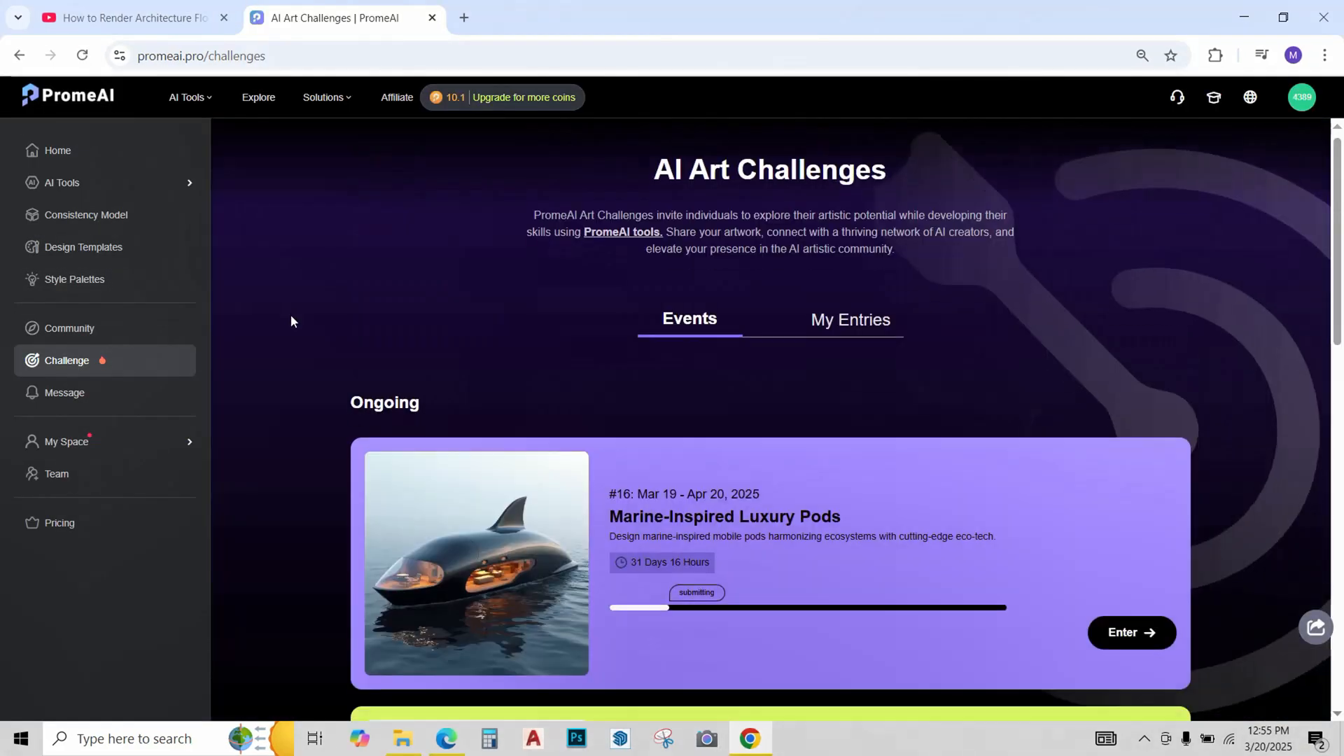
{"action": "scroll", "scroll_direction": "down", "scroll_amount": 3}
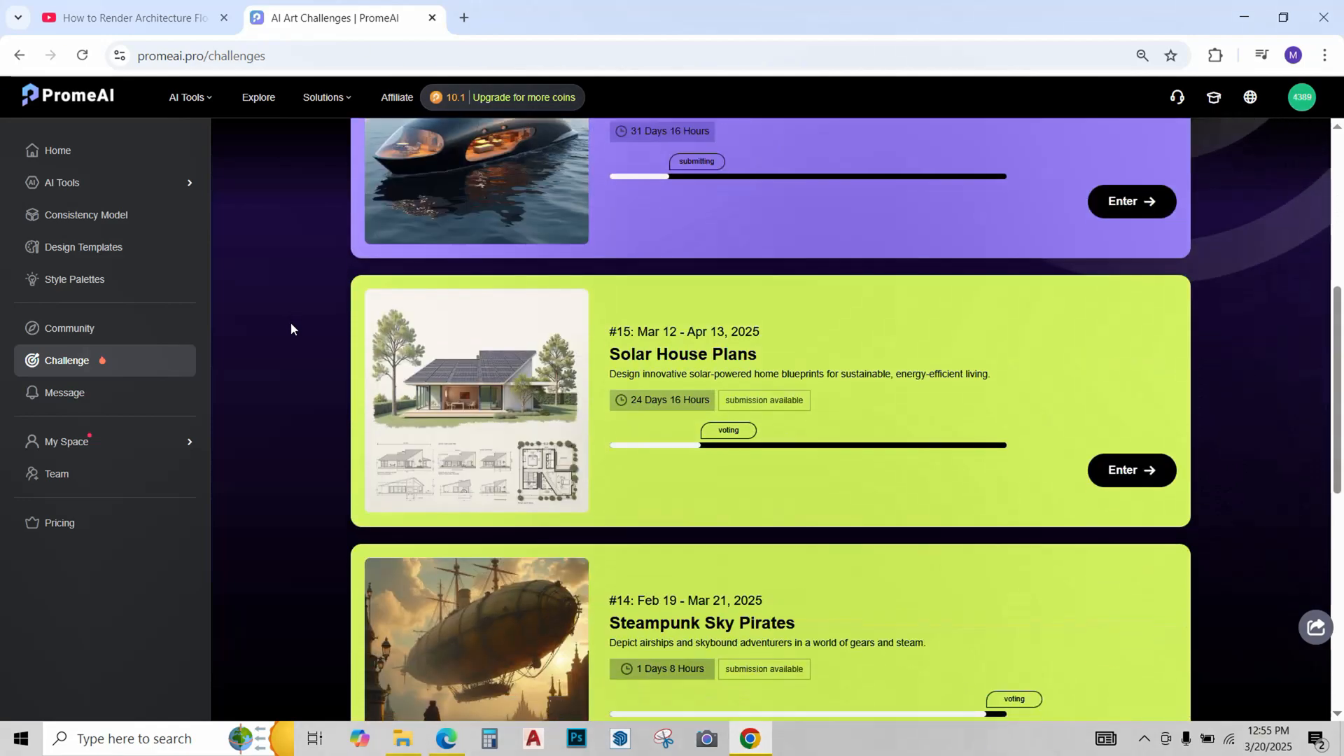
{"action": "scroll", "scroll_direction": "down", "scroll_amount": 3}
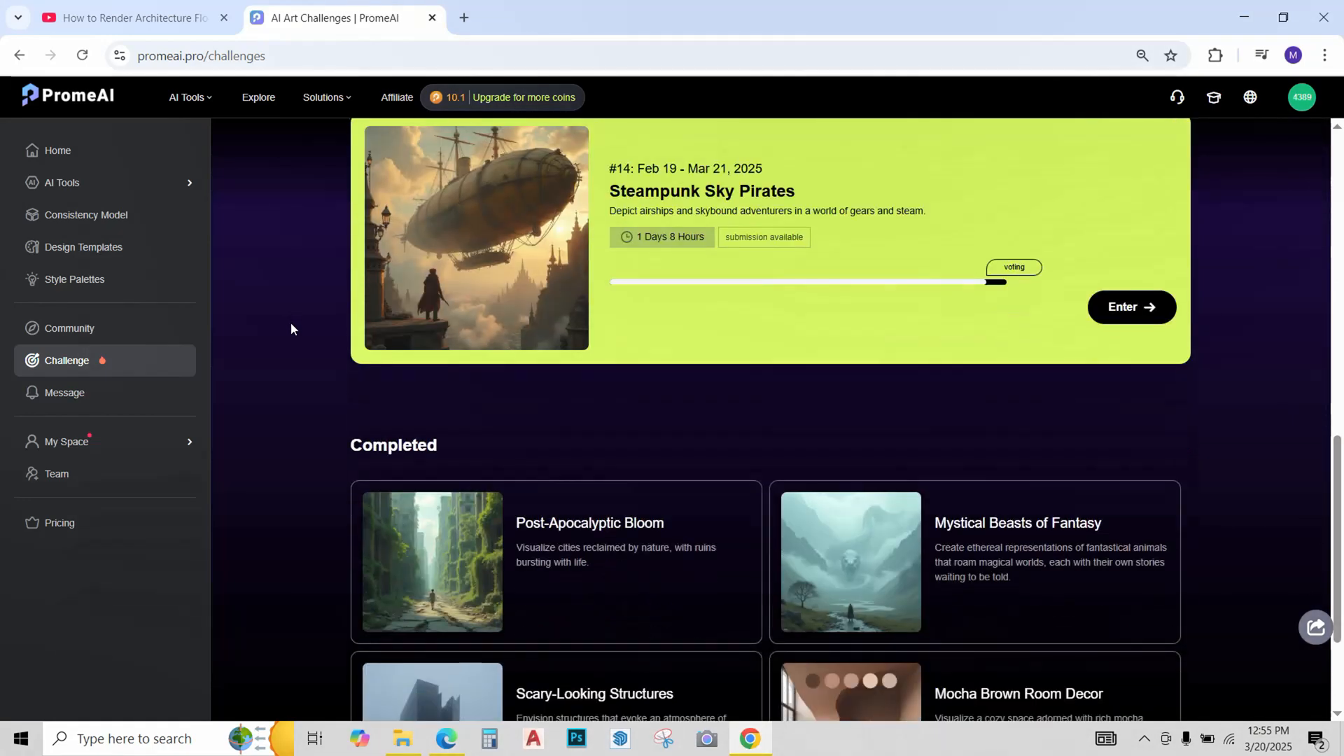
{"action": "scroll", "scroll_direction": "down", "scroll_amount": 3}
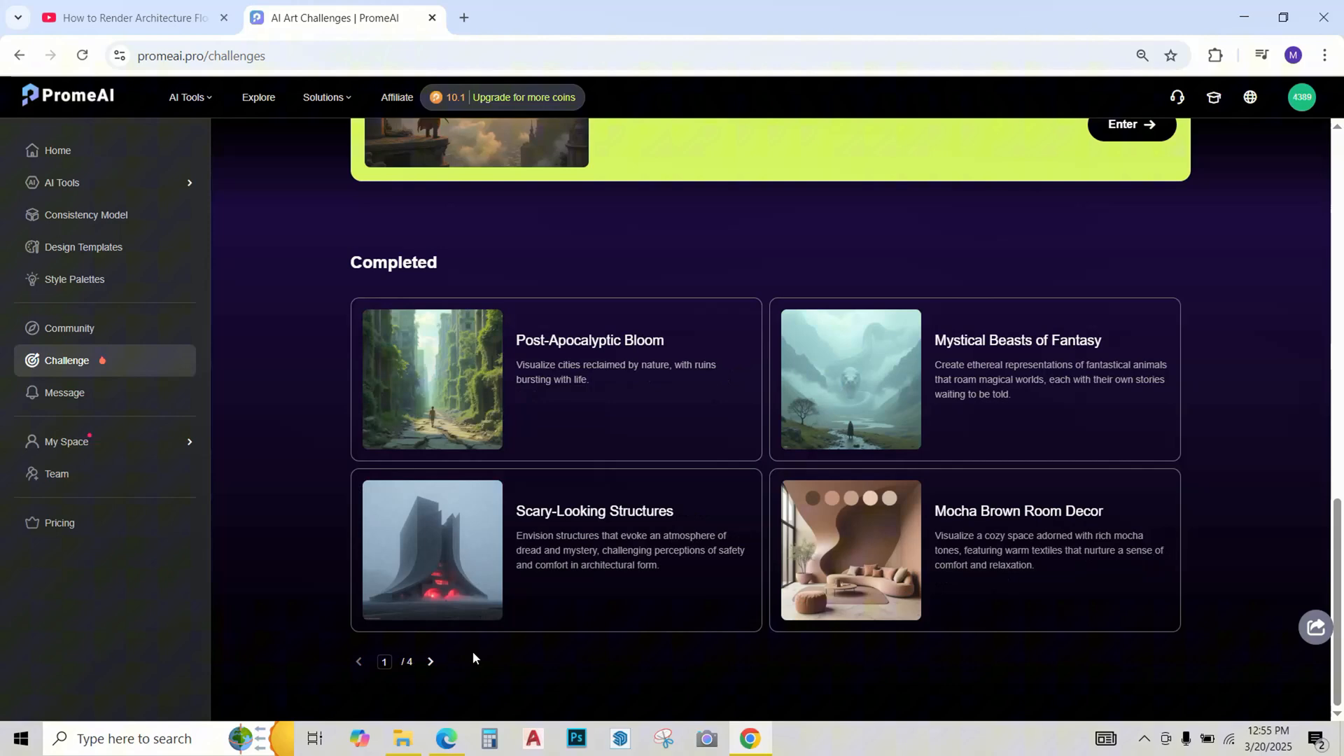
{"action": "scroll", "scroll_direction": "up", "scroll_amount": 3}
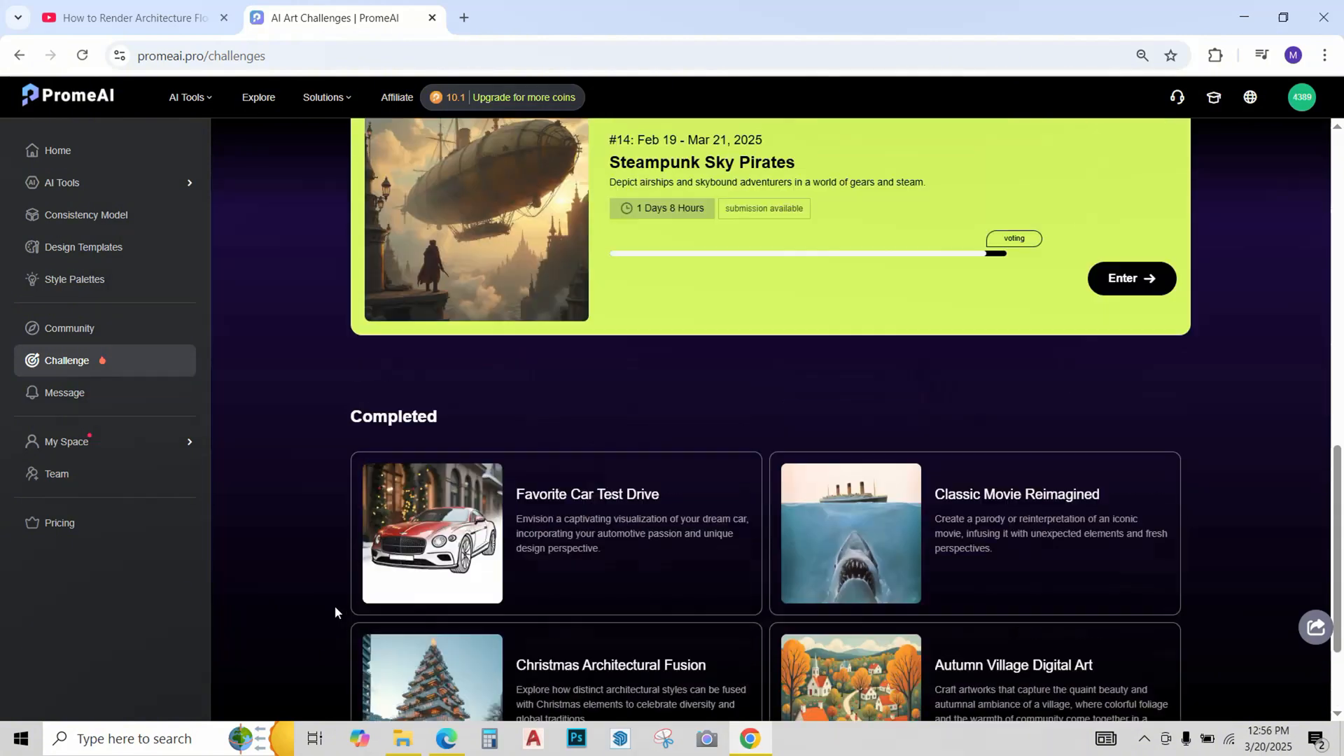
{"action": "scroll", "scroll_direction": "up", "scroll_amount": 3}
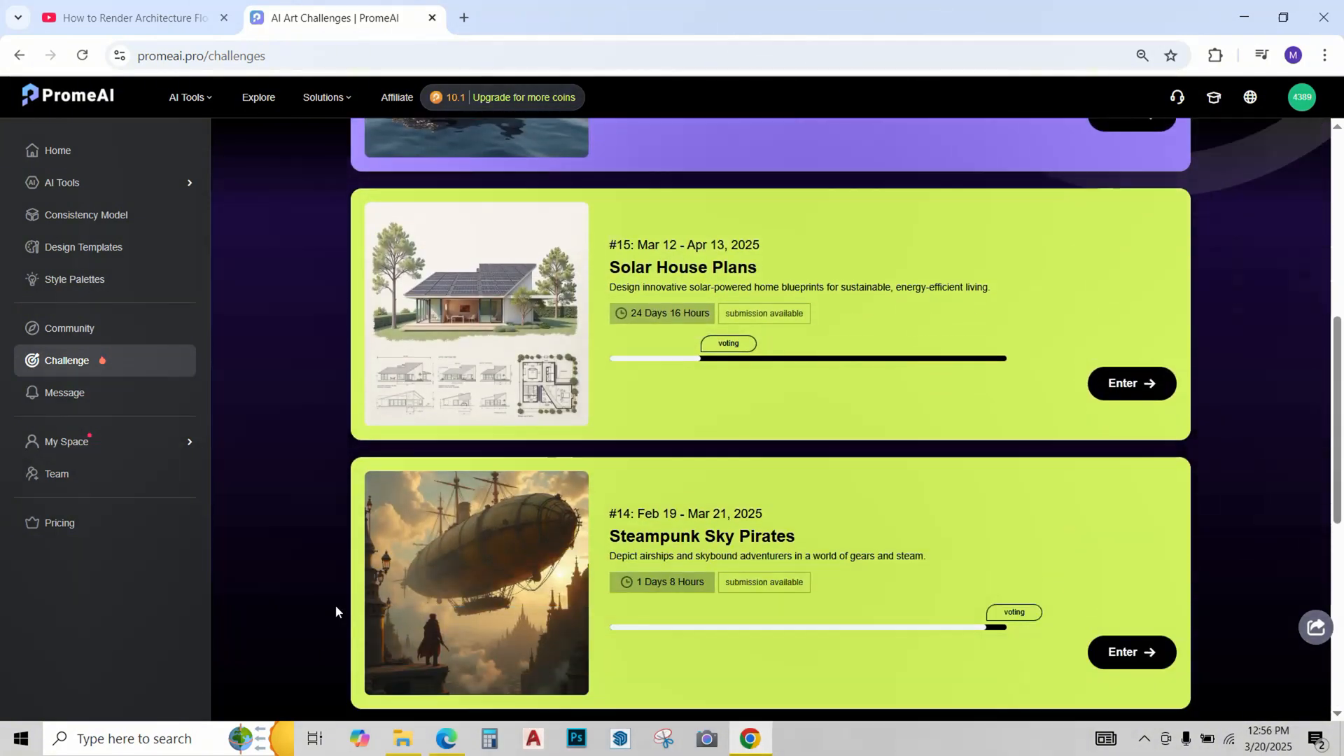
{"action": "scroll", "scroll_direction": "down", "scroll_amount": 3}
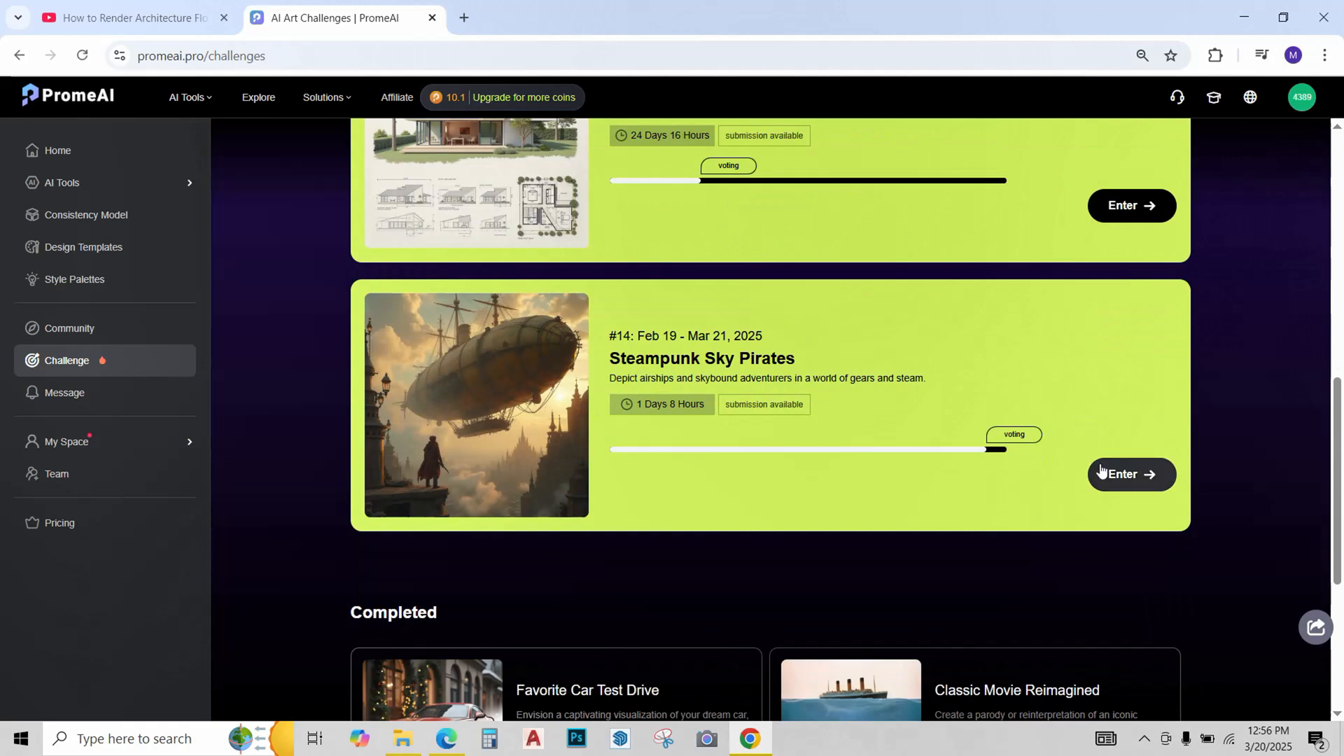
- Enter the Steampunk Sky Pirates challenge and scroll through its rules and prizes
{"action": "left_click", "coordinate": [1131, 474]}
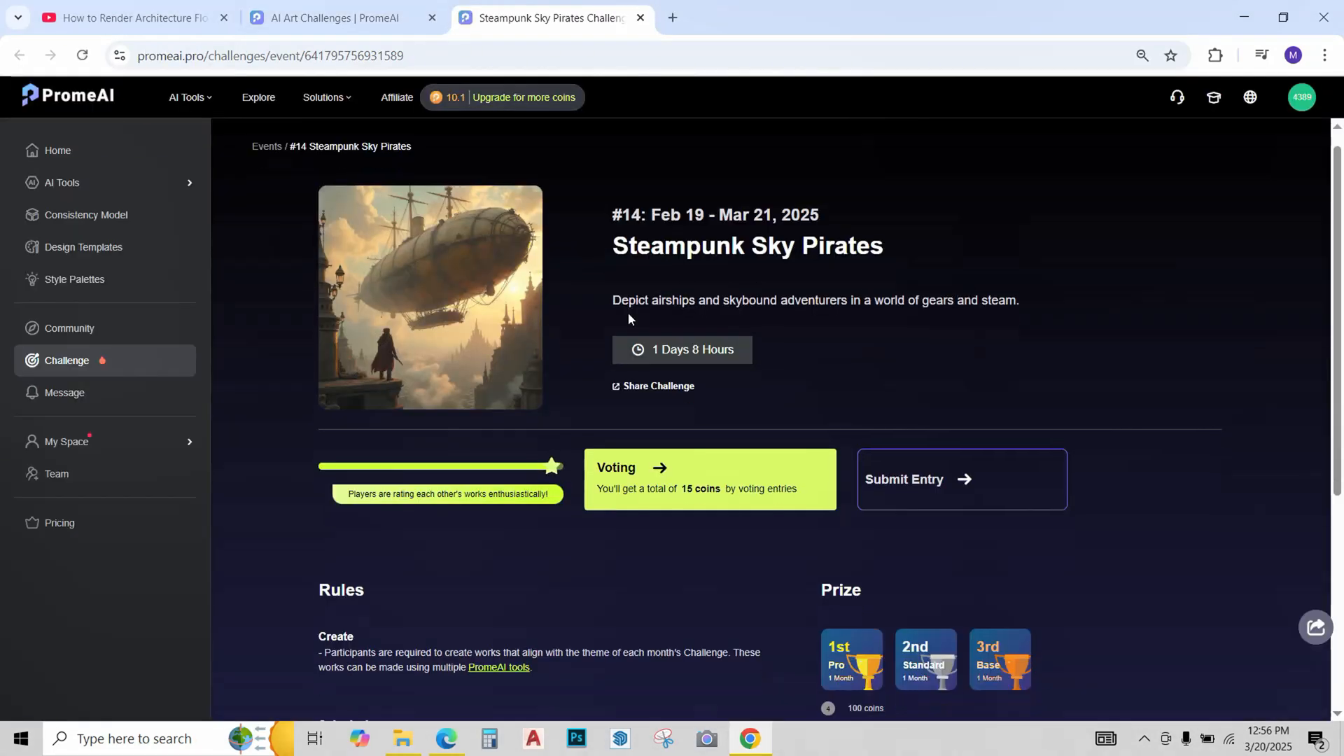
{"action": "scroll", "scroll_direction": "down", "scroll_amount": 3}
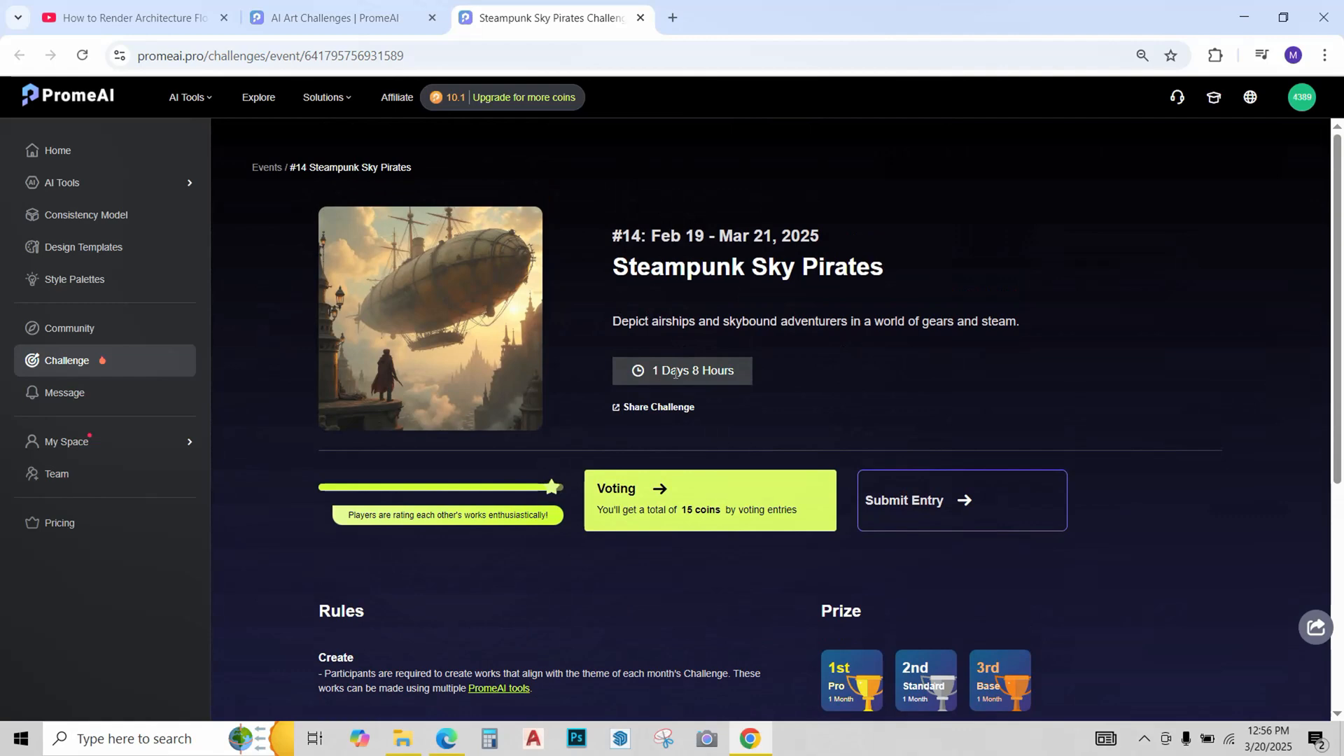
{"action": "scroll", "scroll_direction": "down", "scroll_amount": 3}
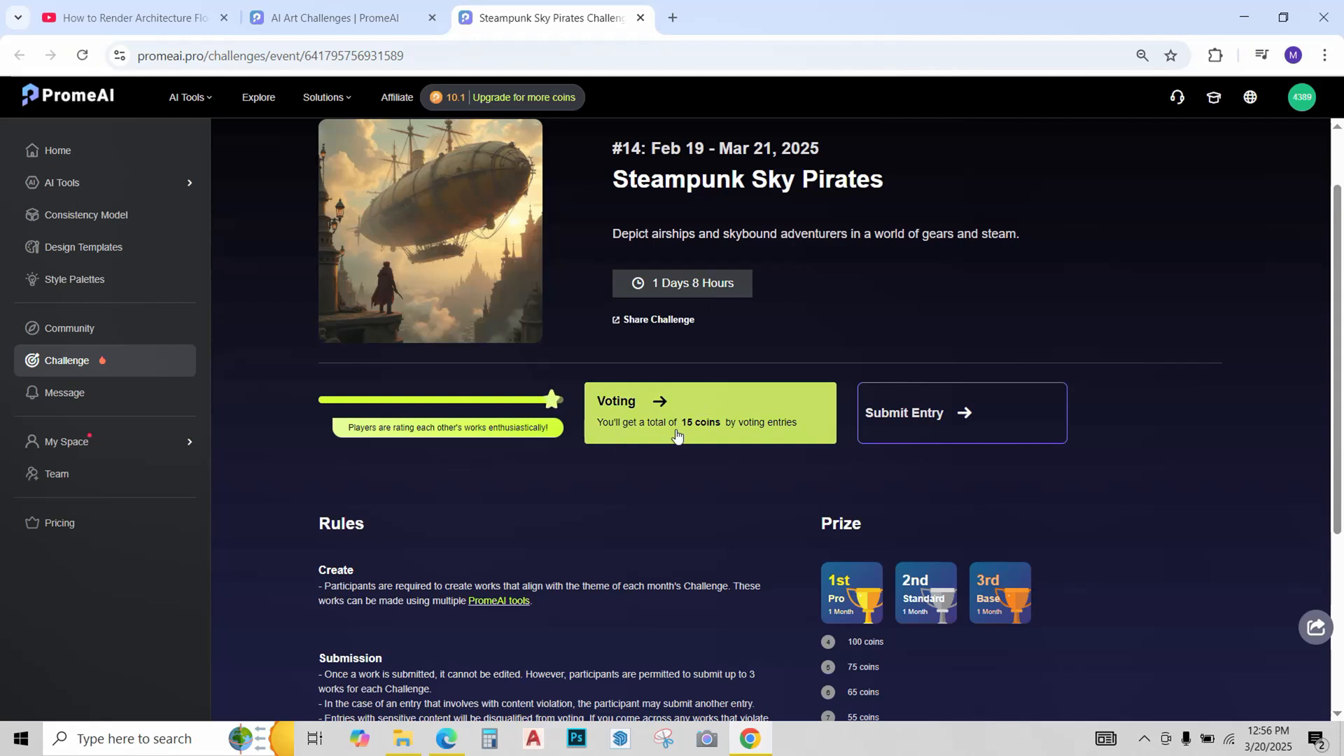
{"action": "mouse_move", "coordinate": [886, 431]}
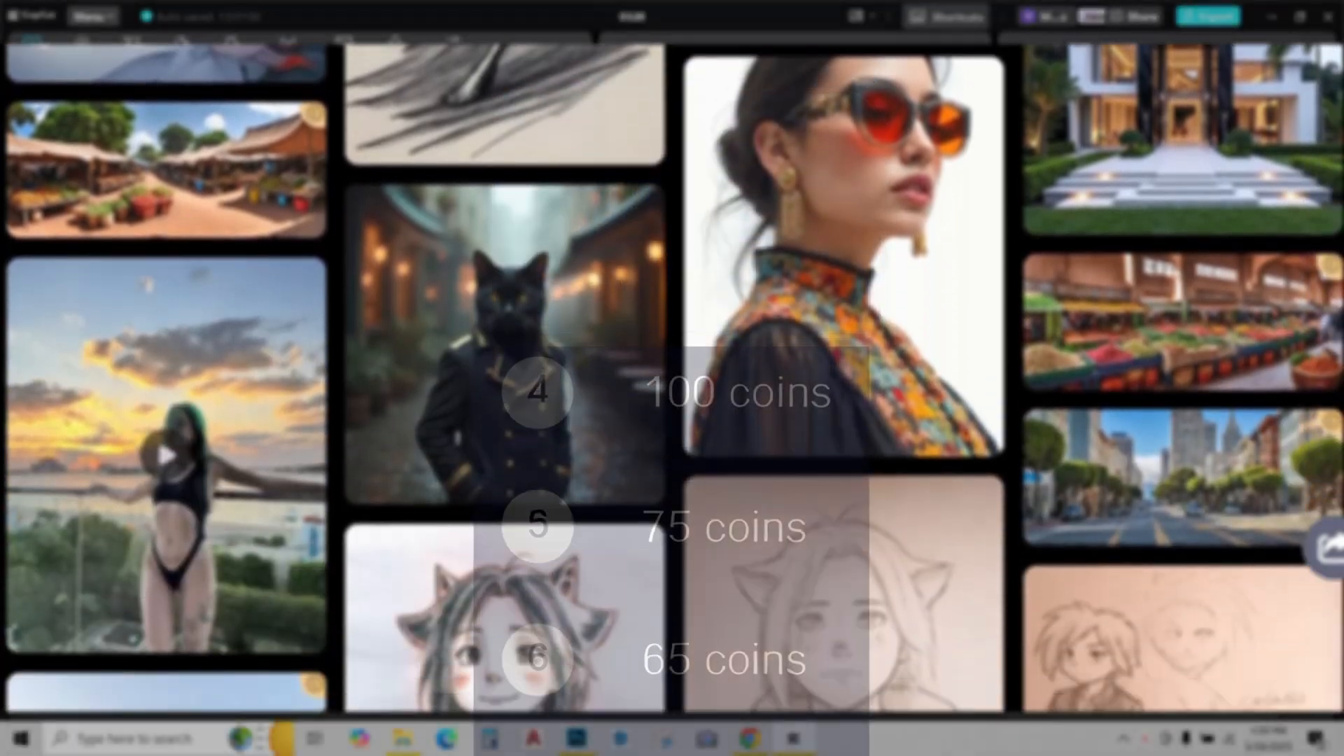
{"action": "scroll", "scroll_direction": "down", "scroll_amount": 3}
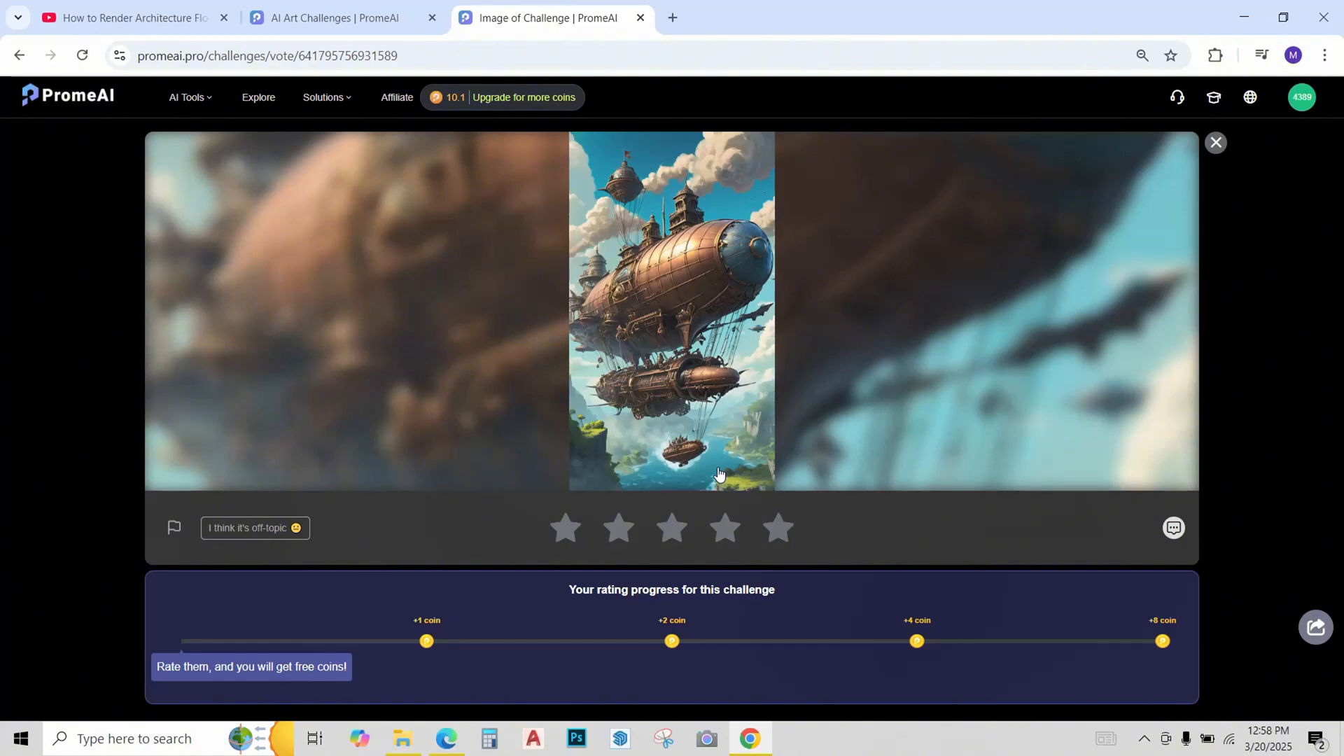
{"action": "mouse_move", "coordinate": [517, 523]}
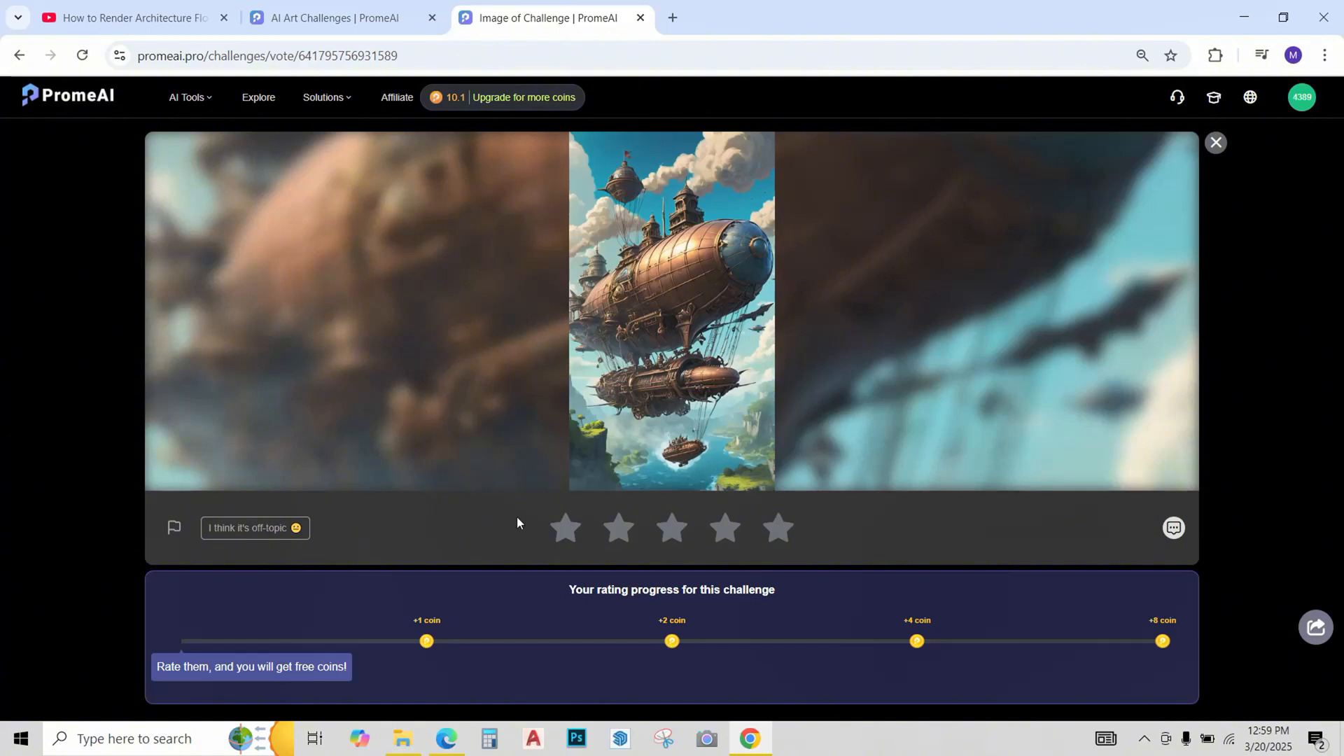
- Star-rate the airship, sky pirate and night-airship entries on the voting page
{"action": "left_click", "coordinate": [671, 528]}
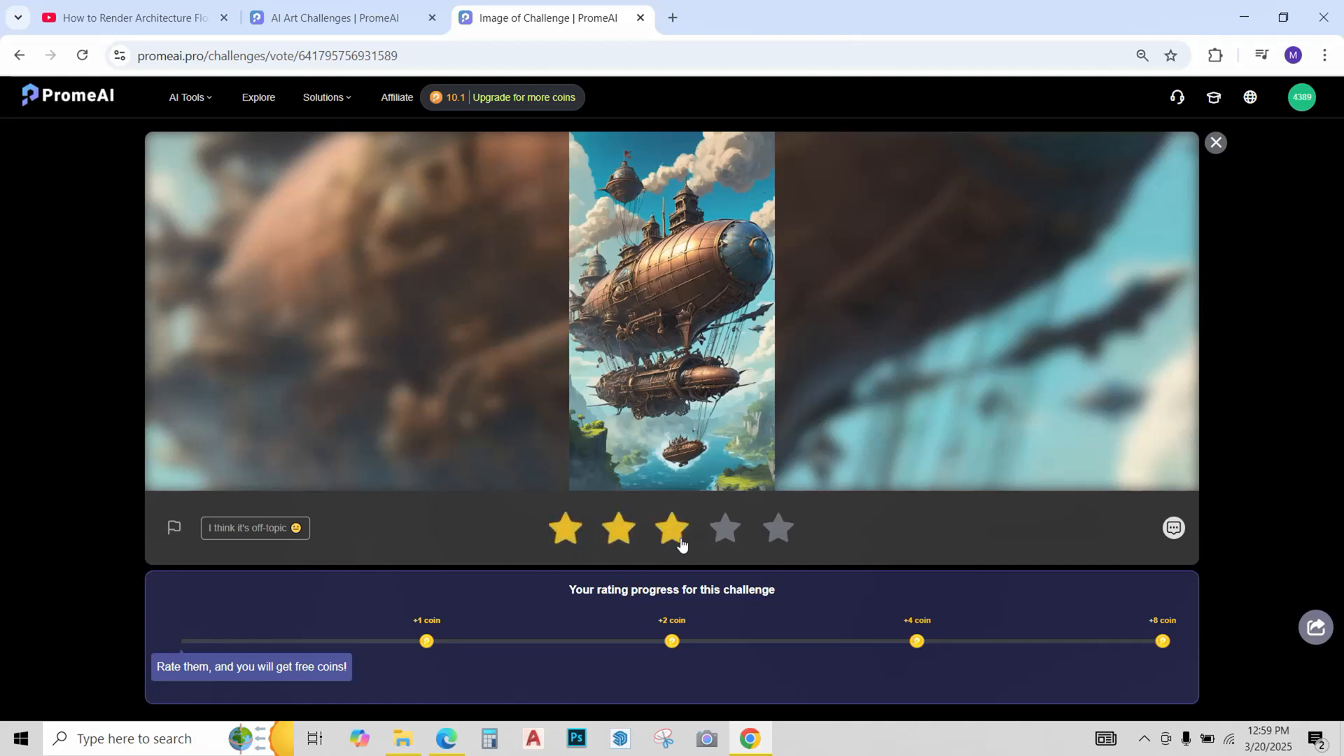
{"action": "left_click", "coordinate": [671, 528]}
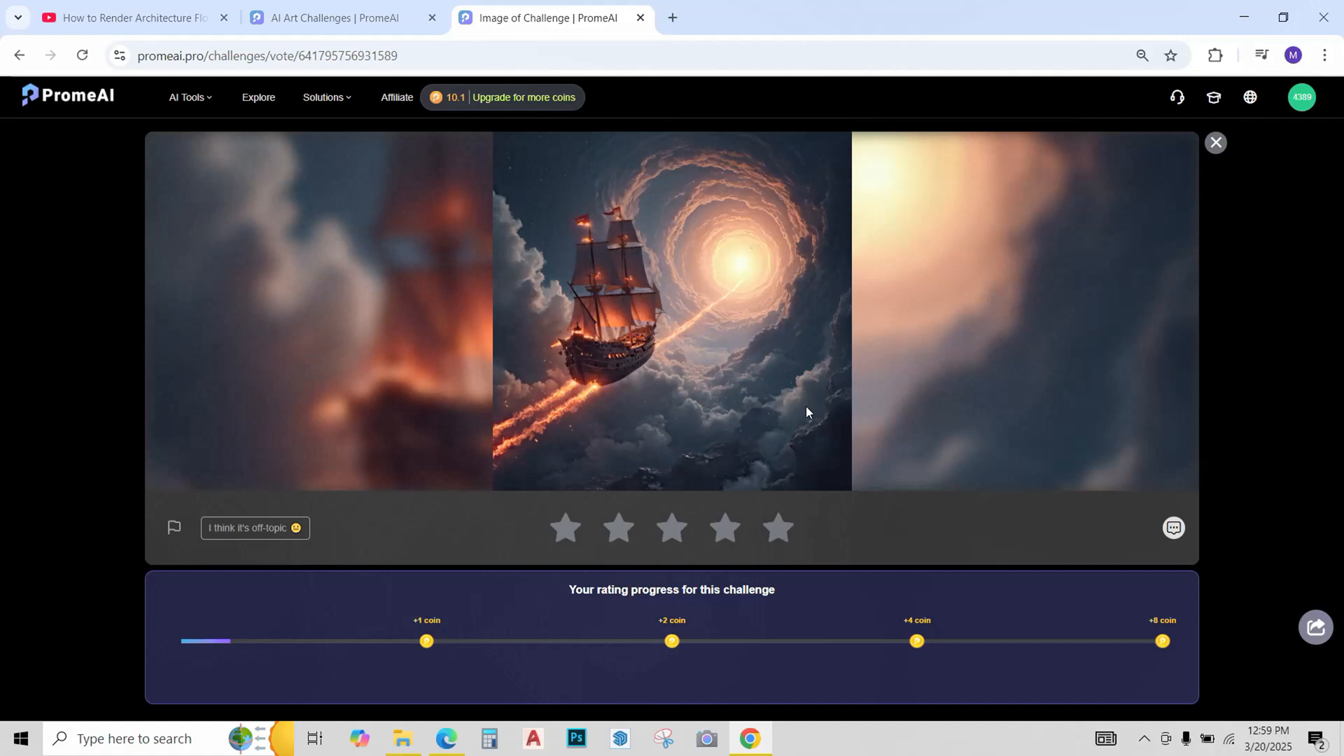
{"action": "mouse_move", "coordinate": [924, 383]}
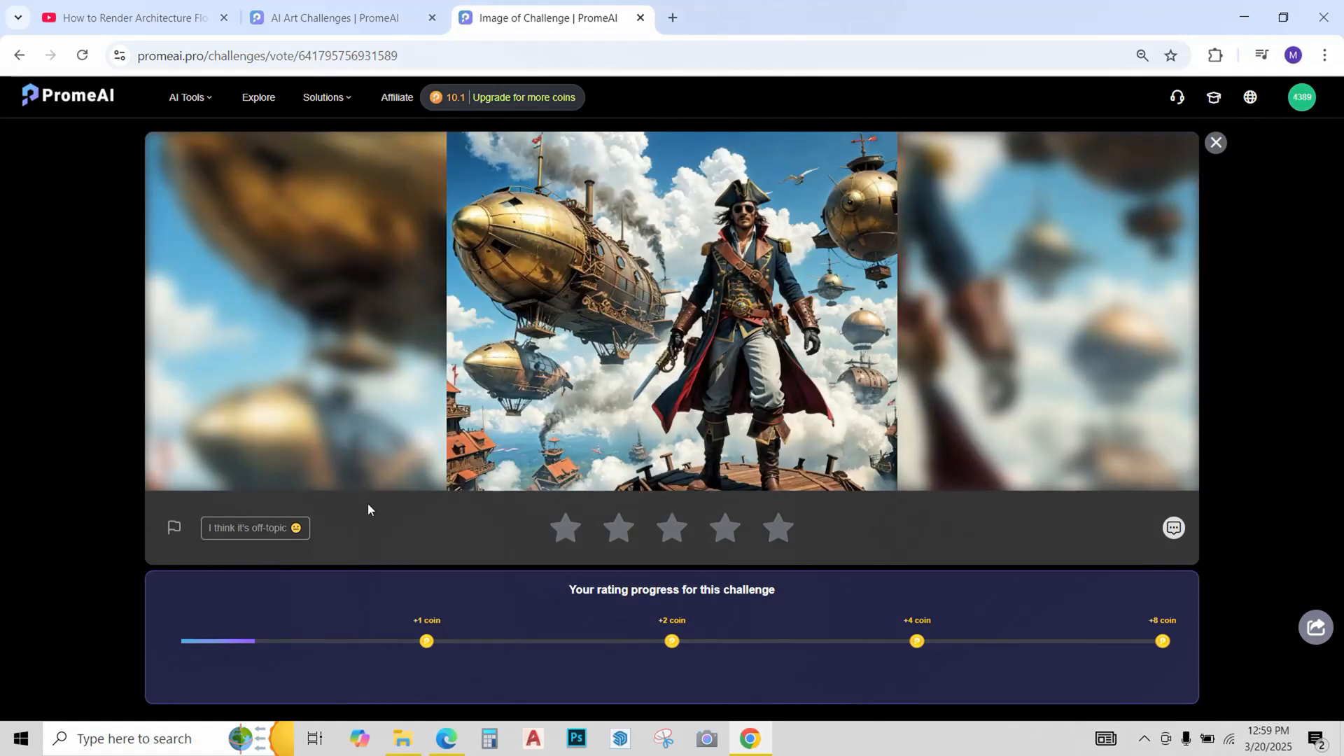
{"action": "mouse_move", "coordinate": [480, 630]}
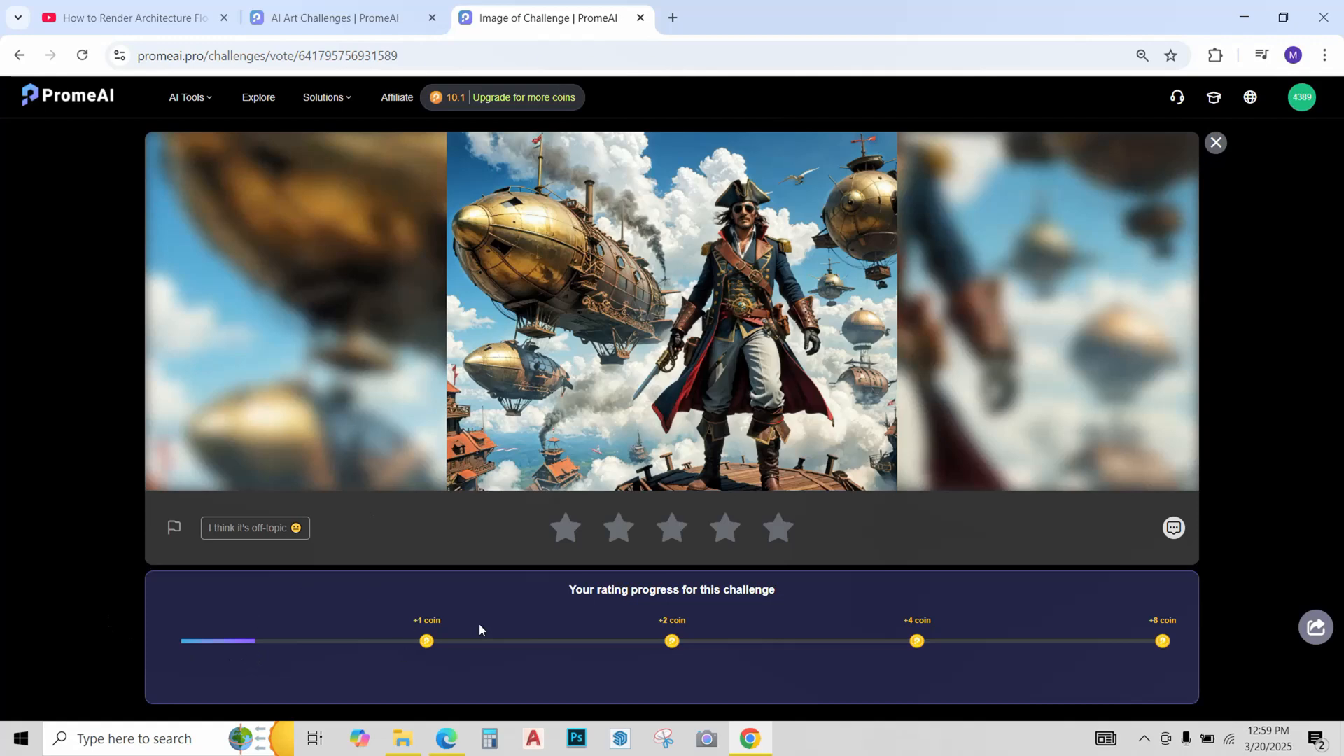
{"action": "left_click", "coordinate": [671, 527]}
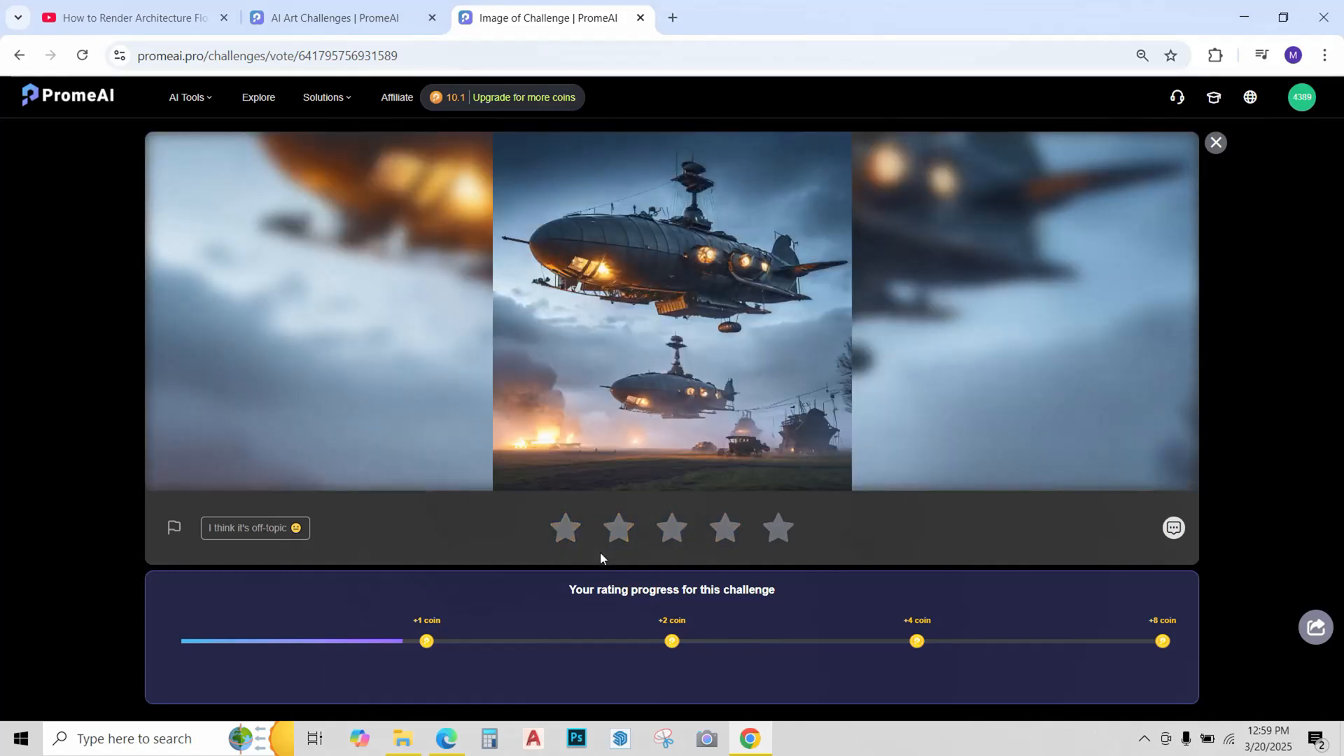
{"action": "left_click", "coordinate": [255, 527]}
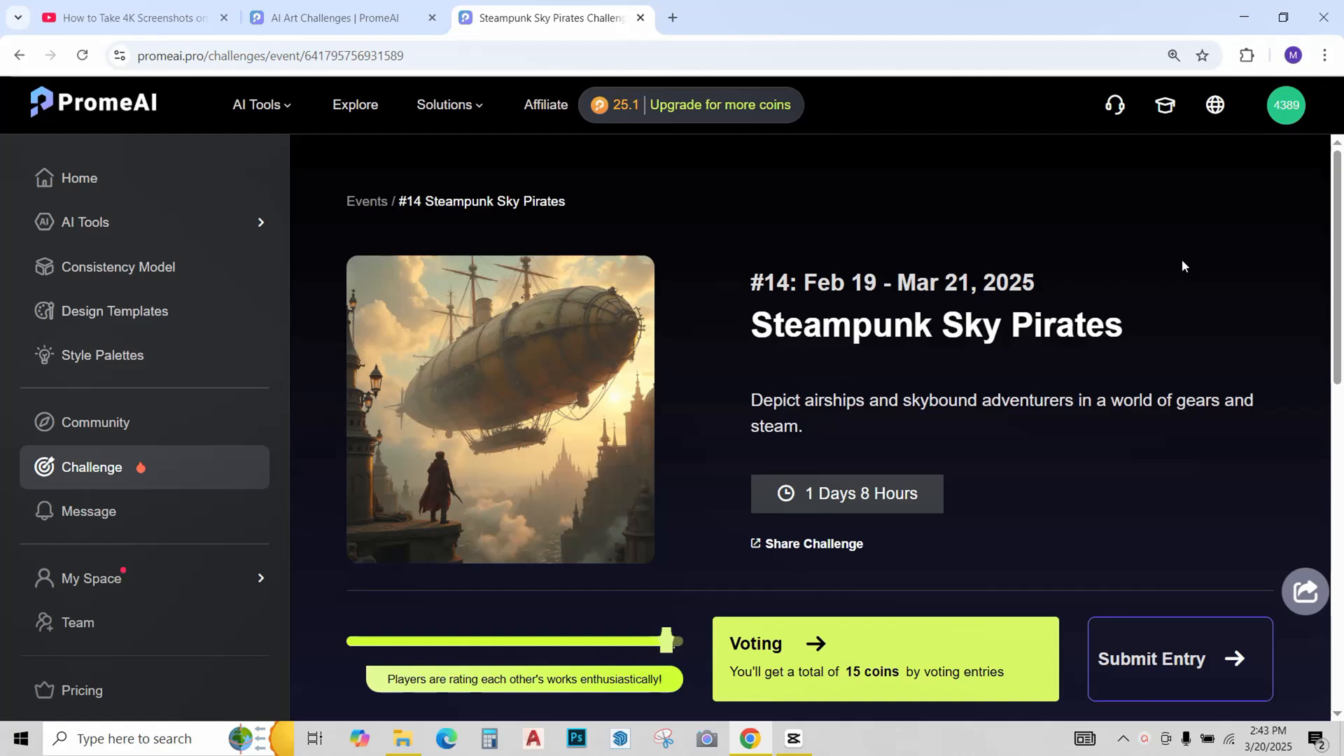
{"action": "mouse_move", "coordinate": [821, 443]}
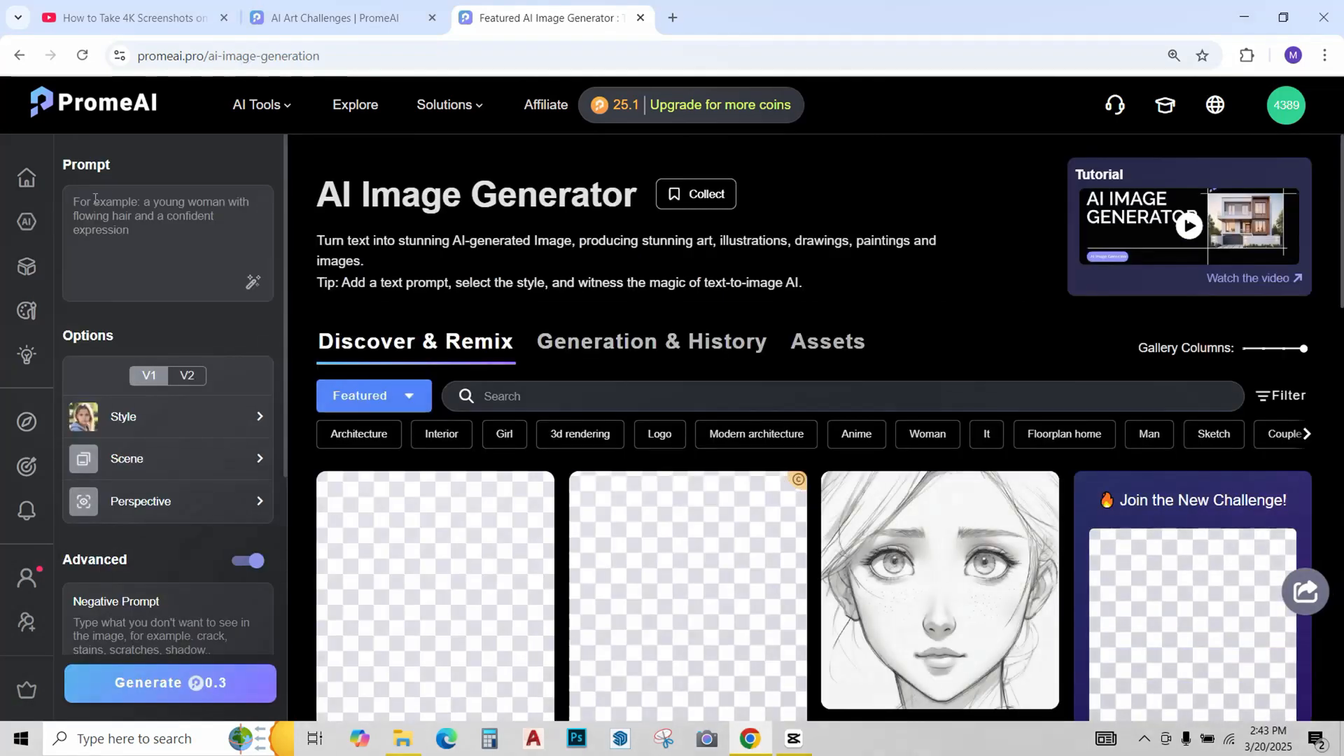
- Generate images from the prompt 'Depict airships and skybound adventurers in a world of gears and steam.'
{"action": "type", "text": "Depict airships and skybound adventurers in a world of gears and steam."}
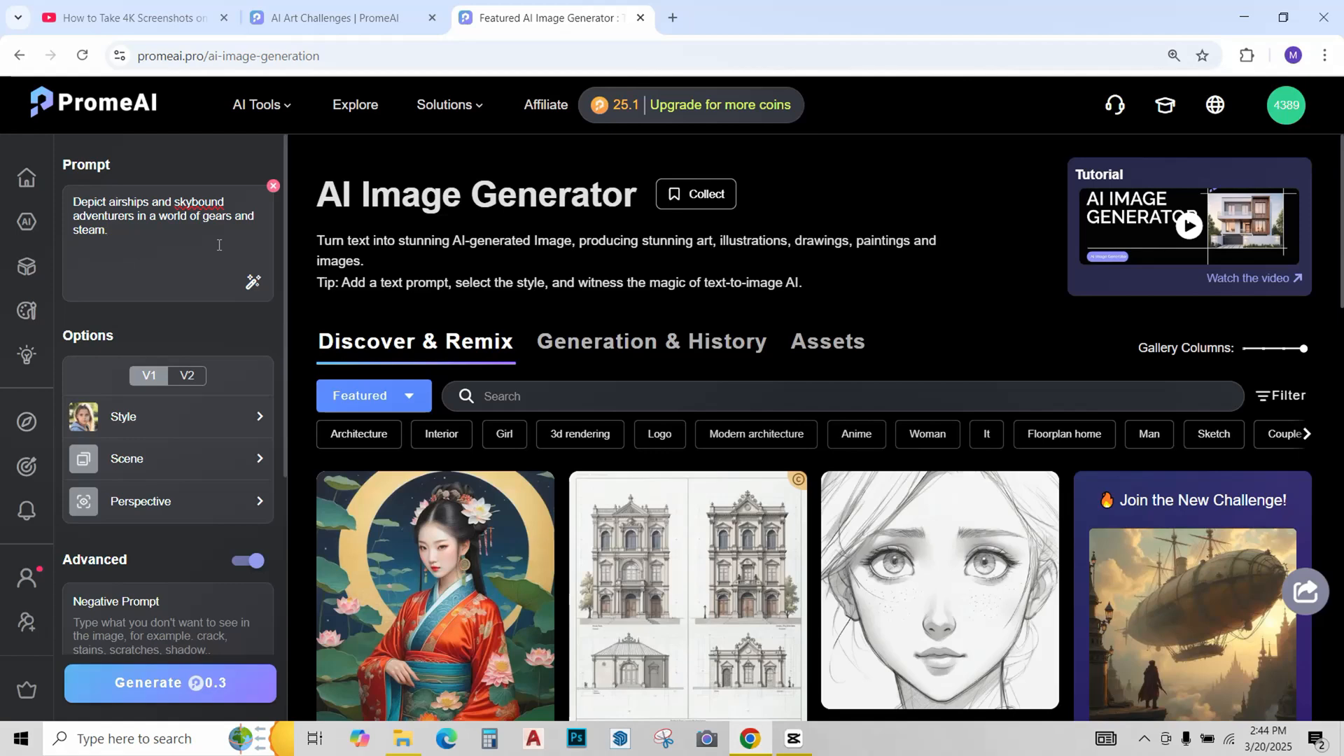
{"action": "mouse_move", "coordinate": [158, 539]}
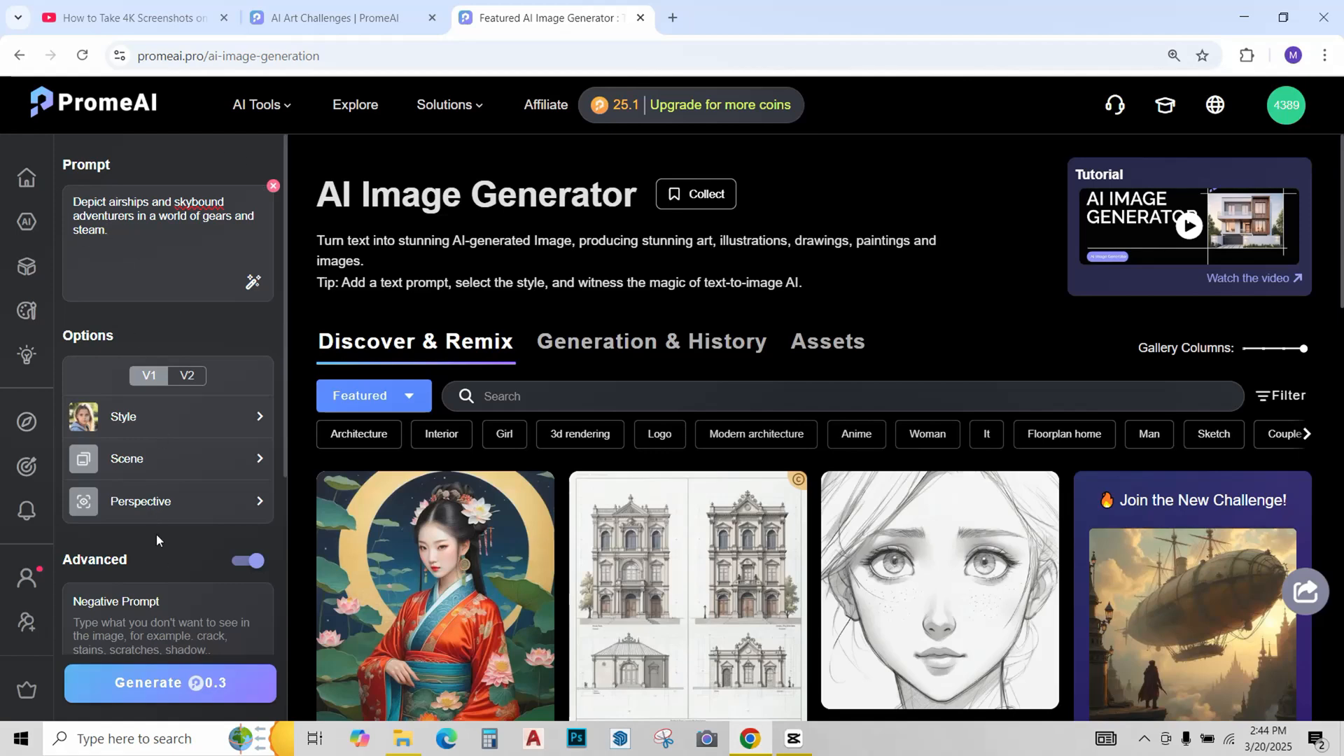
{"action": "scroll", "scroll_direction": "down", "scroll_amount": 3}
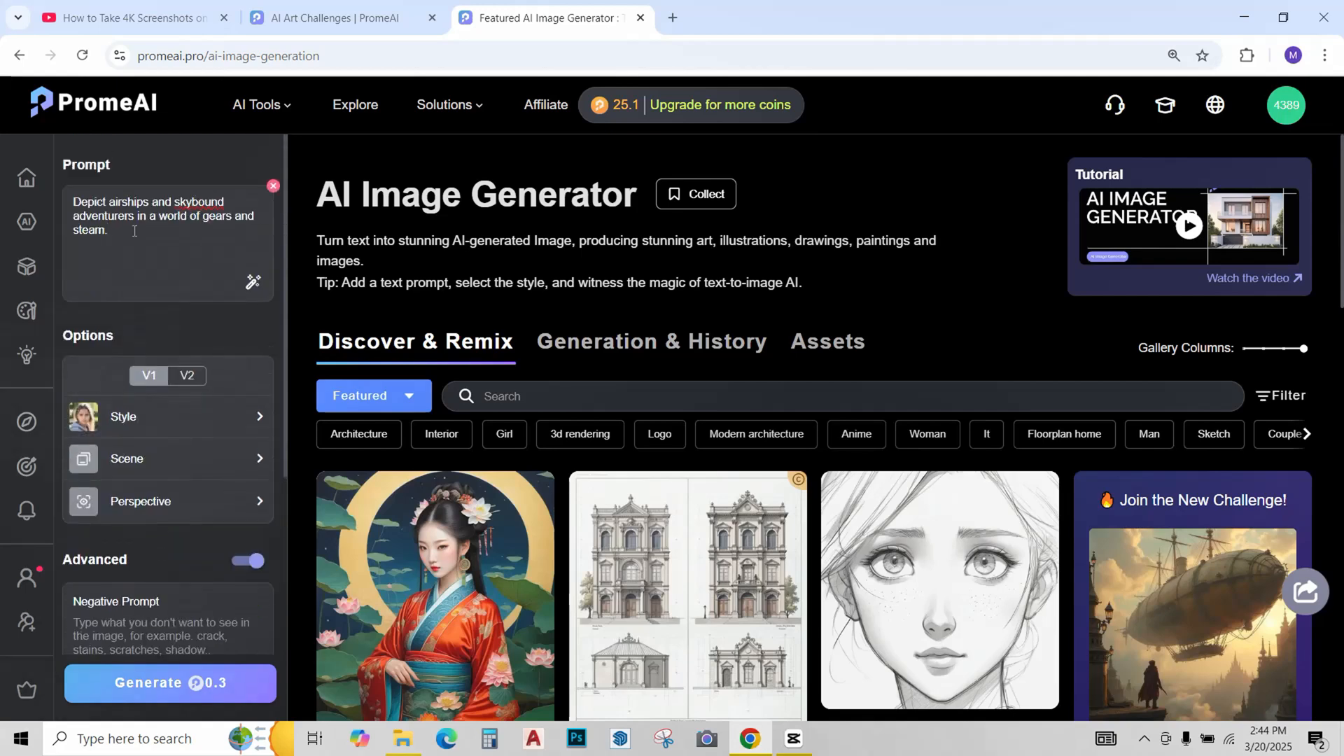
{"action": "left_click", "coordinate": [168, 684]}
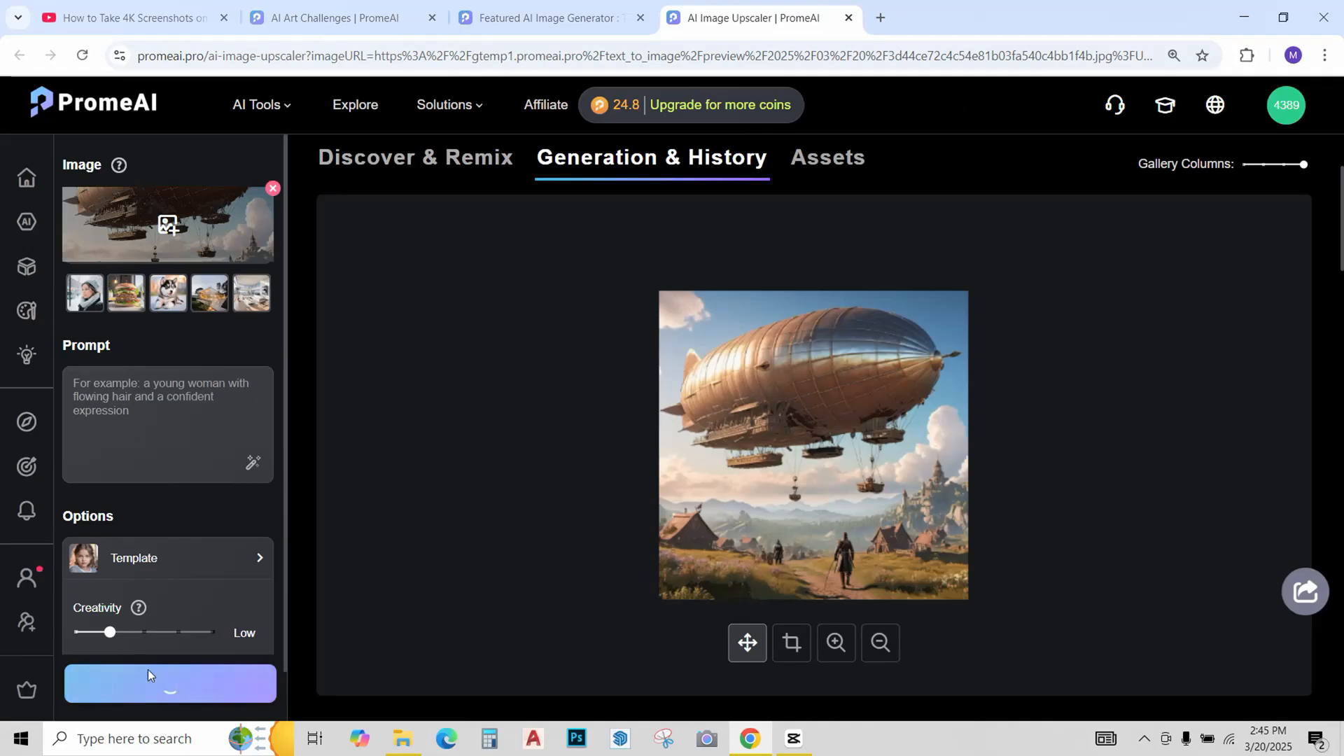
- Publish the full-size upscaled airship image through Share's Publish form
{"action": "left_click", "coordinate": [813, 446]}
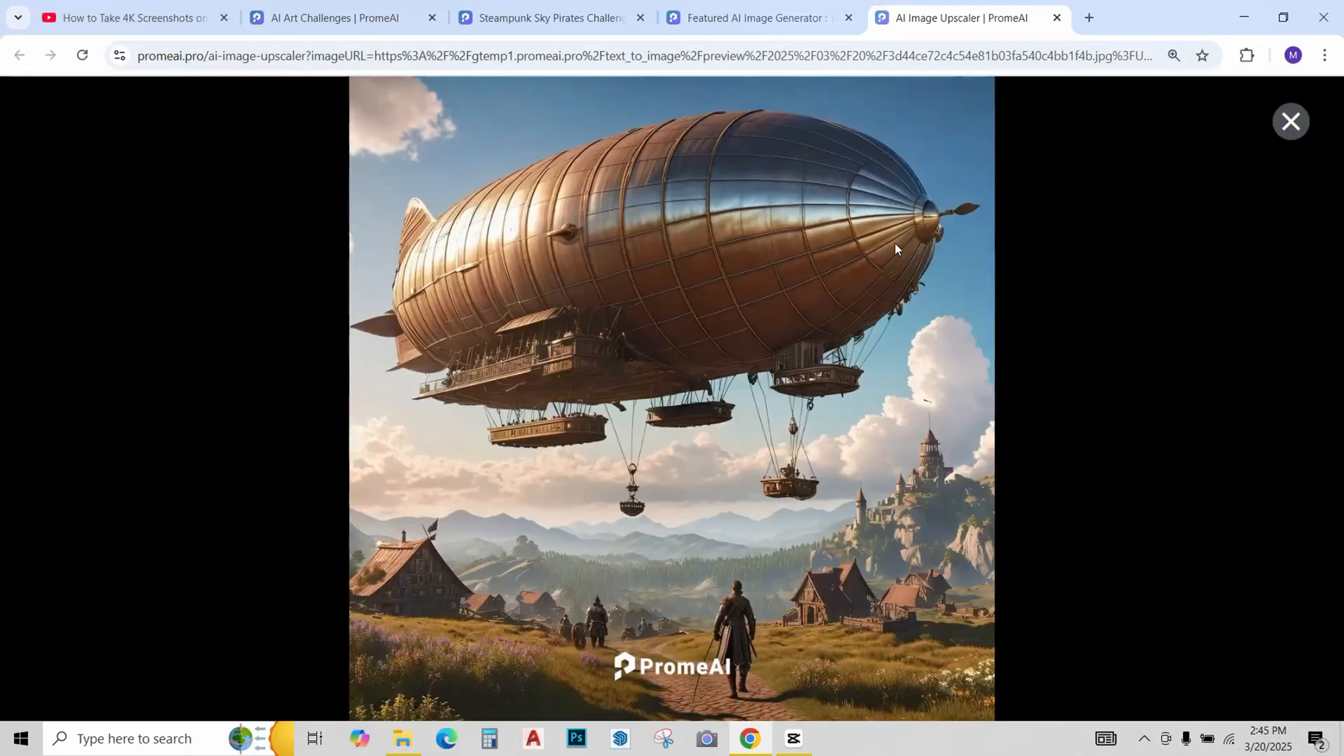
{"action": "left_click", "coordinate": [807, 120]}
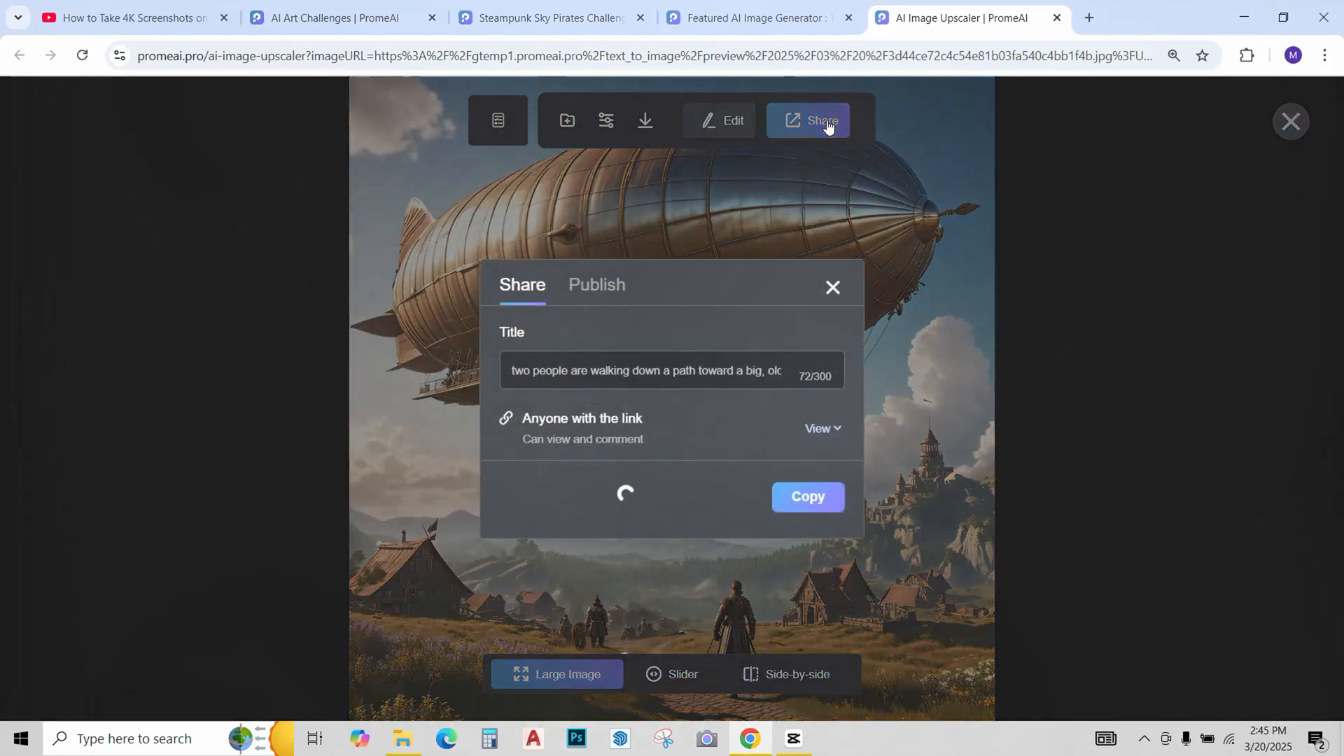
{"action": "left_click", "coordinate": [597, 285]}
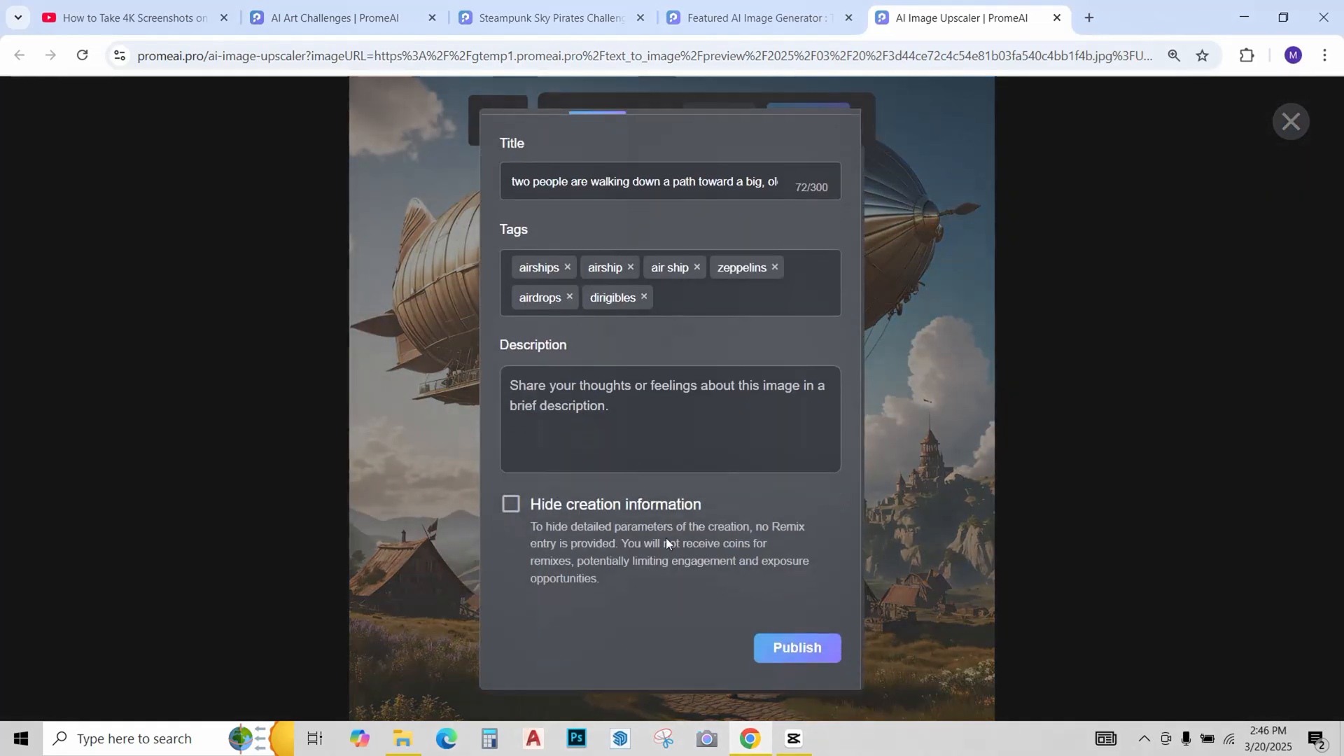
{"action": "left_click", "coordinate": [795, 647]}
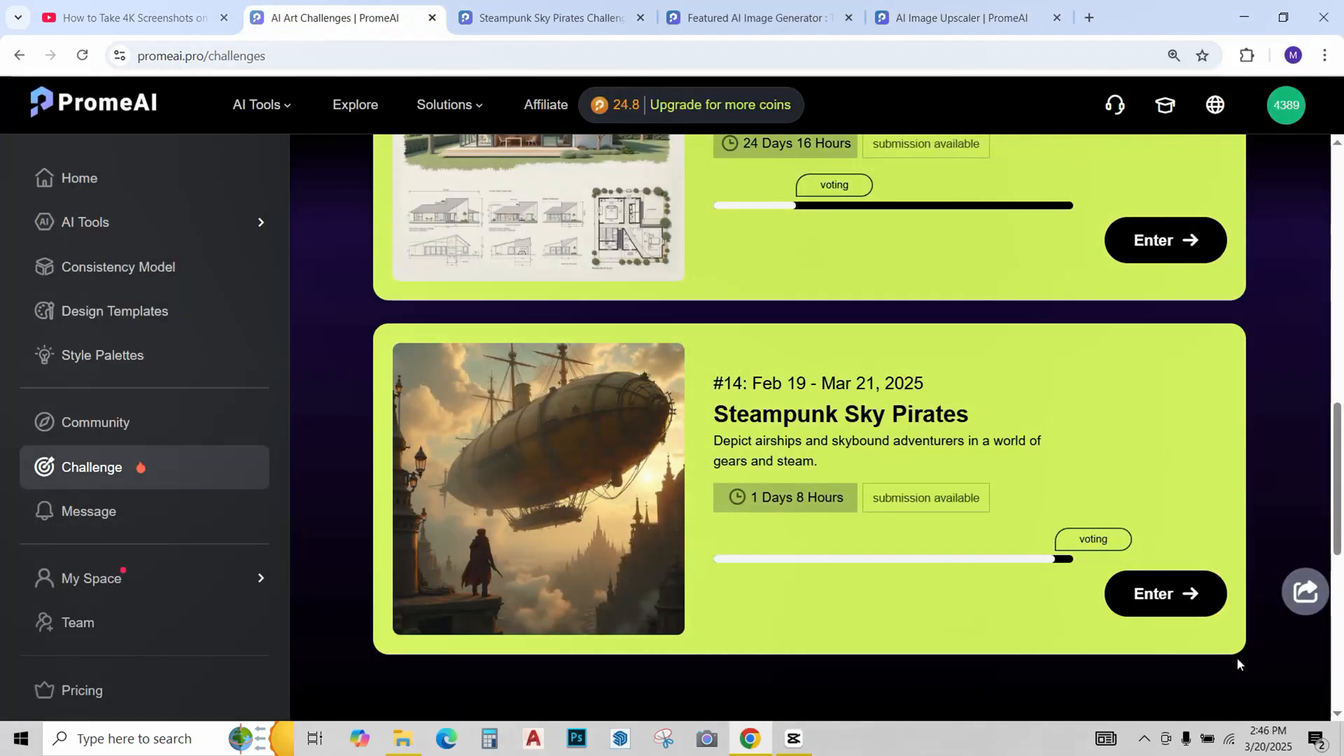
- Submit the published airship image as a Steampunk Sky Pirates challenge entry
{"action": "left_click", "coordinate": [1163, 593]}
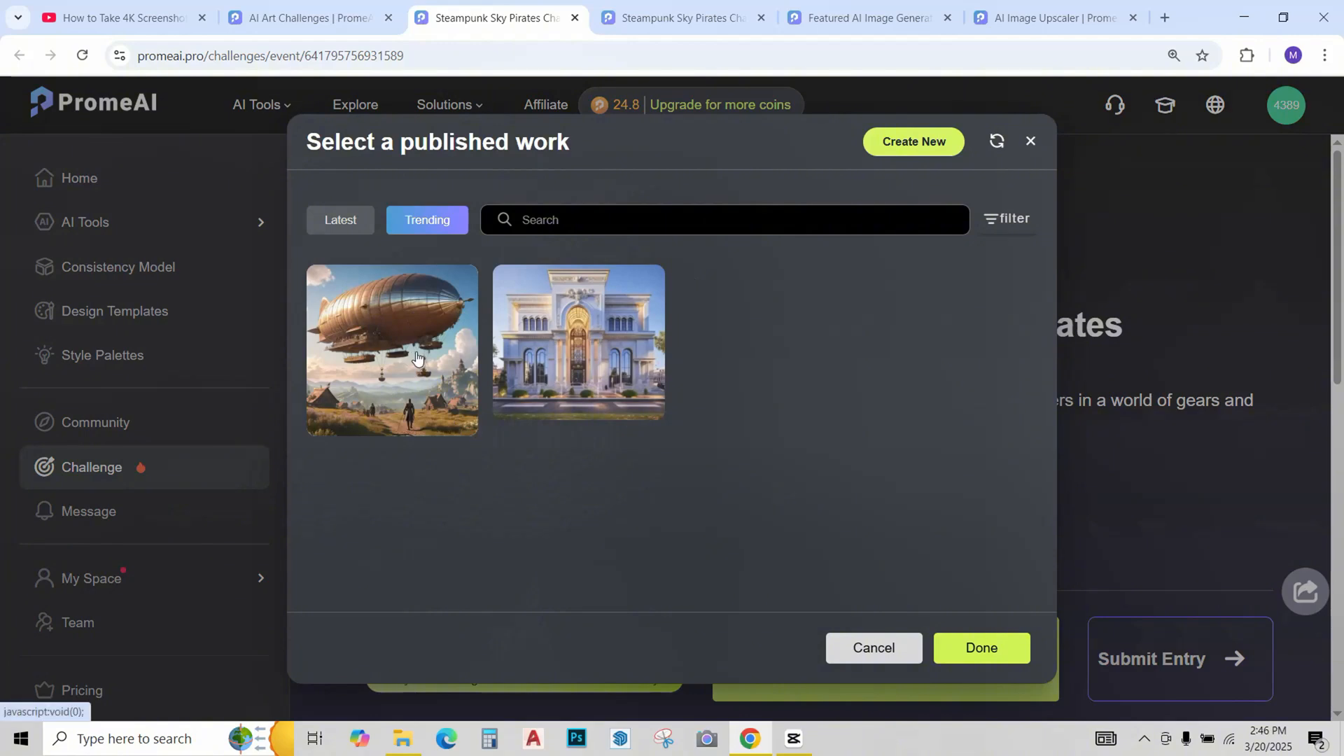
{"action": "left_click", "coordinate": [392, 350]}
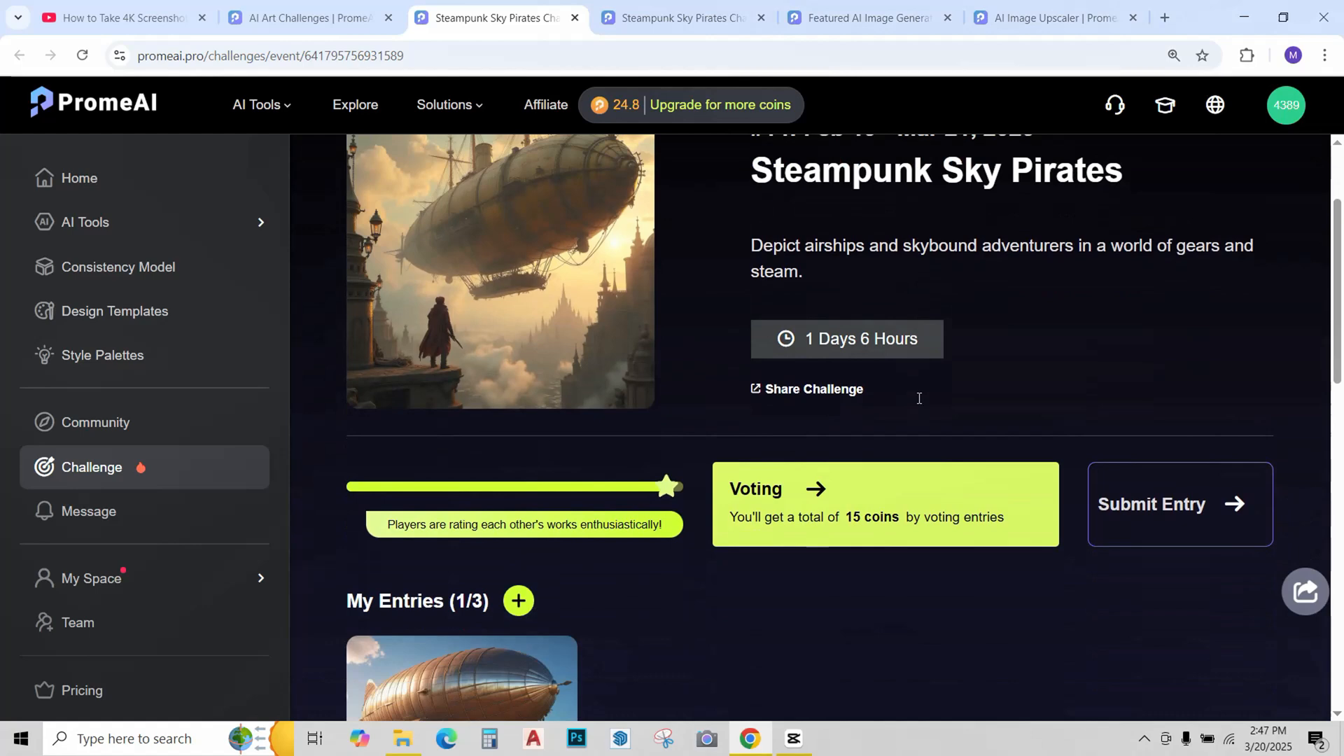
{"action": "scroll", "scroll_direction": "down", "scroll_amount": 3}
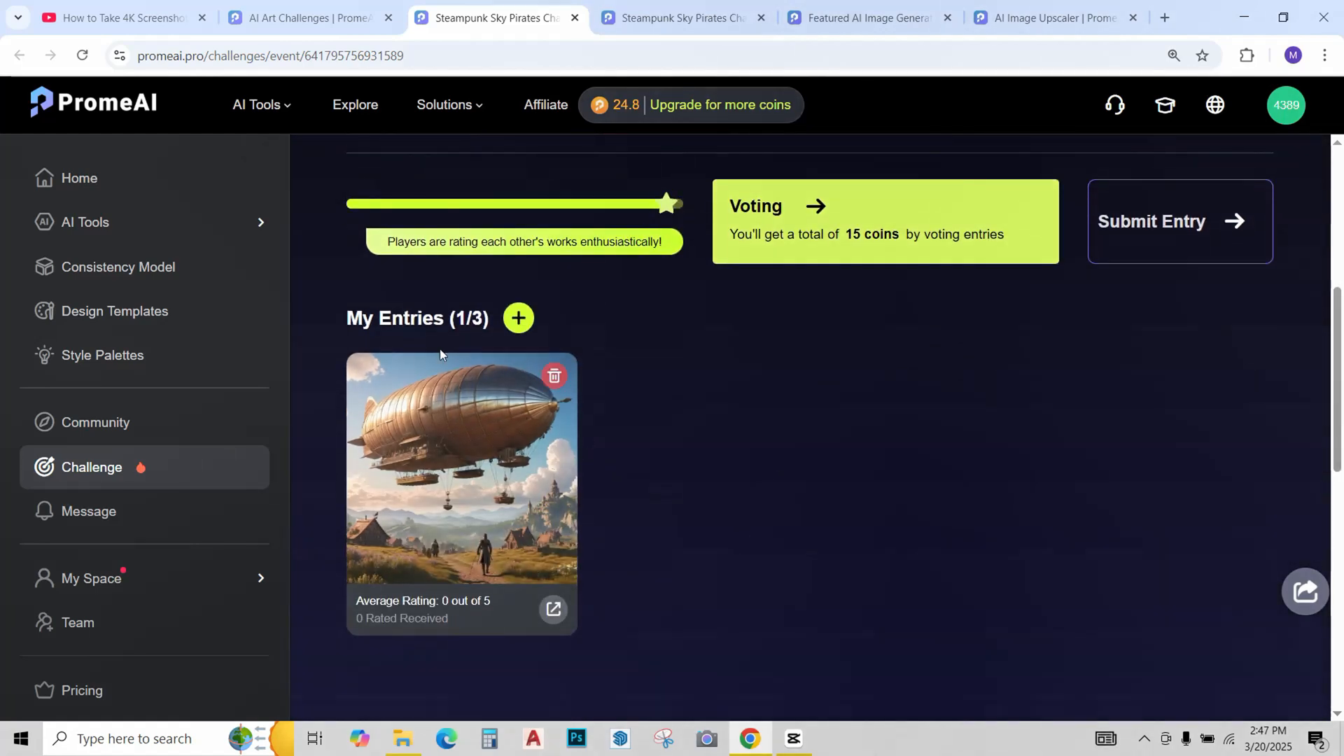
{"action": "mouse_move", "coordinate": [458, 309]}
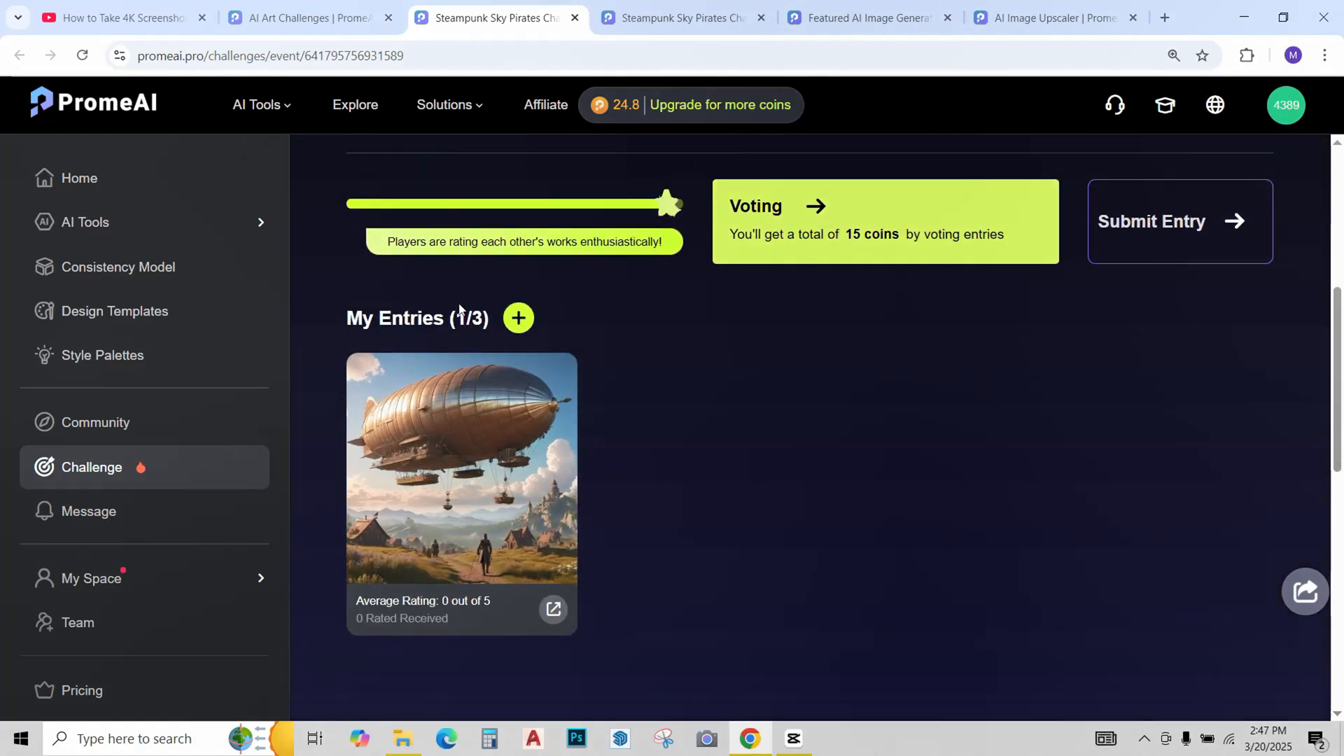